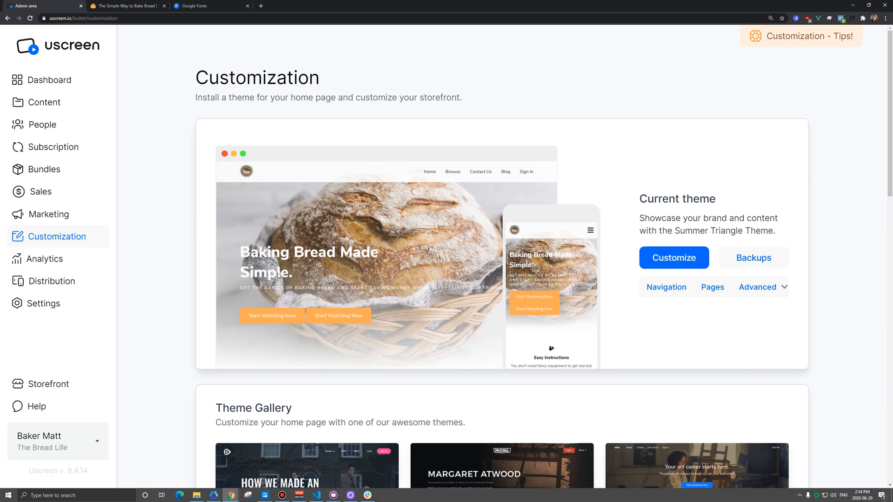
mouse_move(288, 227)
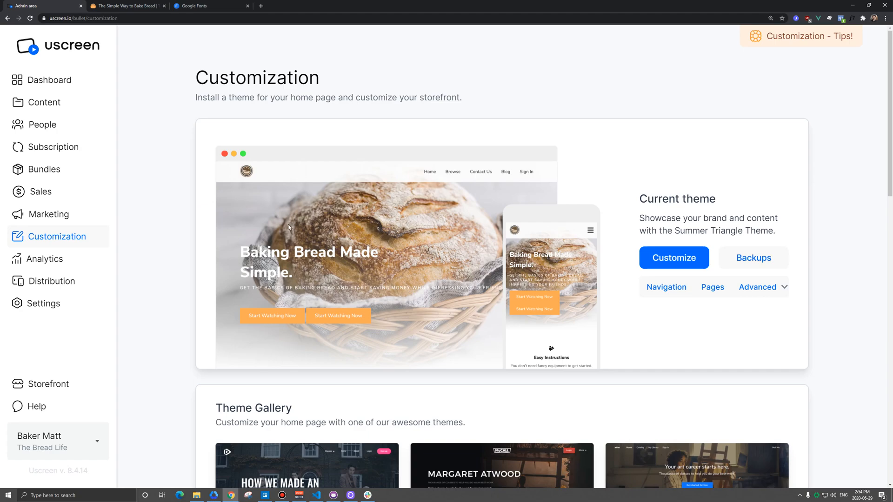
mouse_move(308, 306)
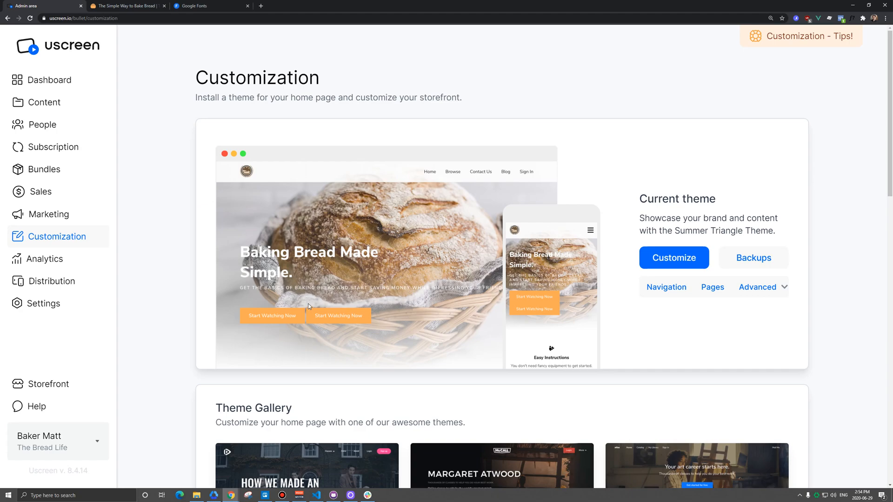
mouse_move(395, 270)
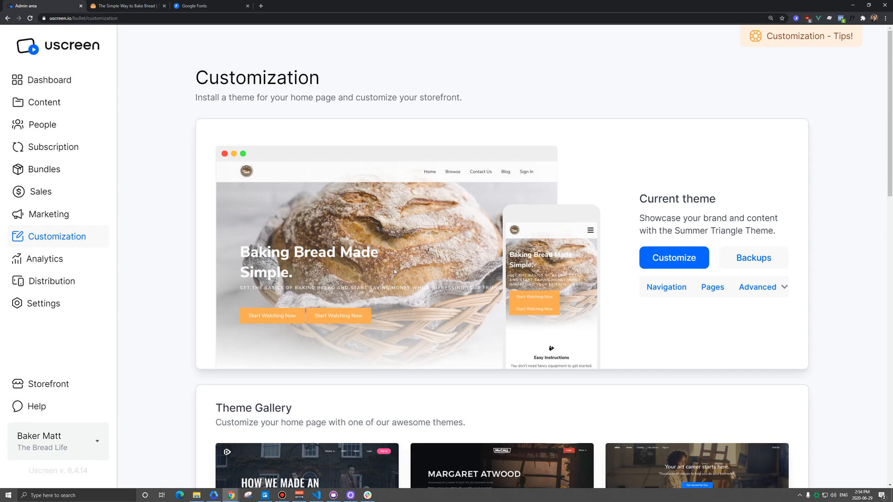
Step: Scroll to the Ara theme and preview it as a live storefront
scroll("down", 3)
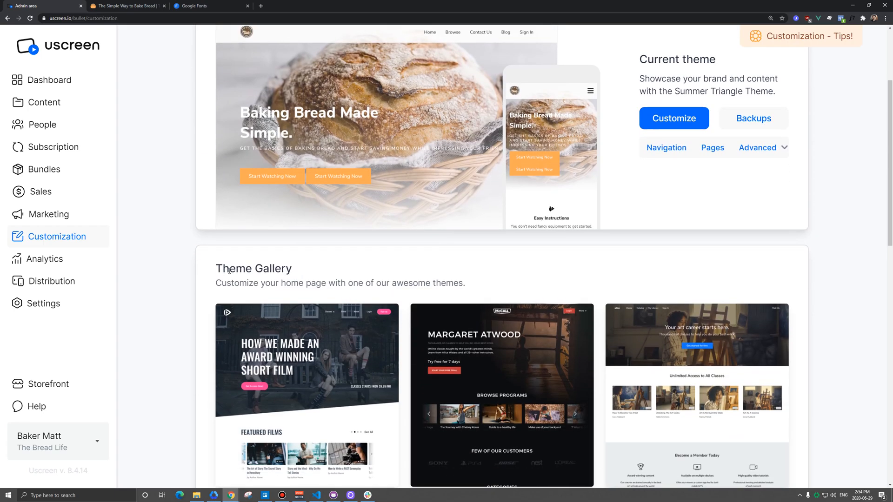
scroll("down", 3)
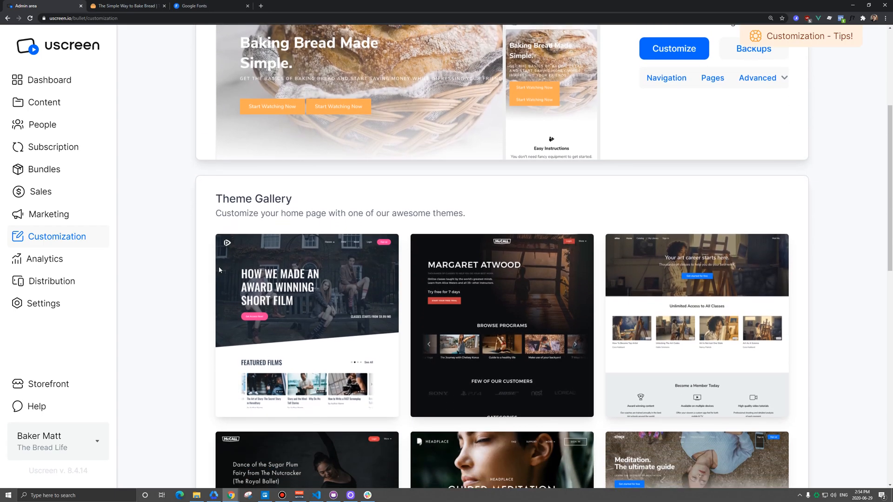
scroll("down", 3)
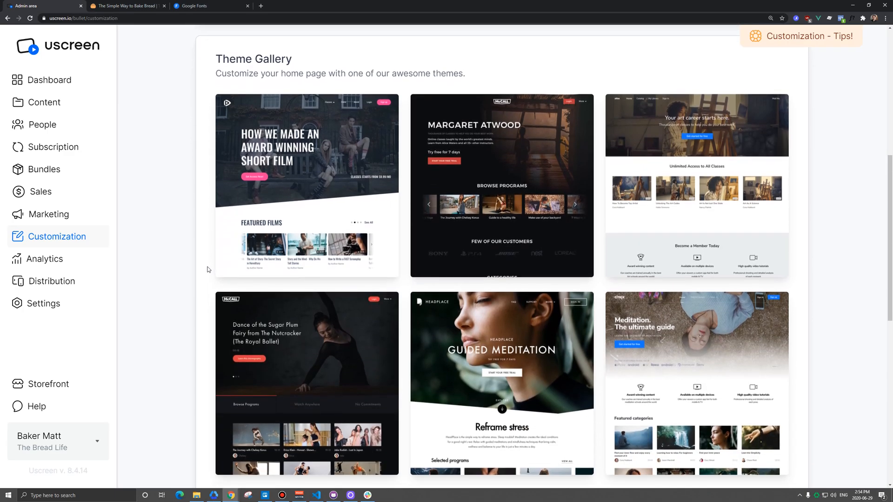
scroll("down", 3)
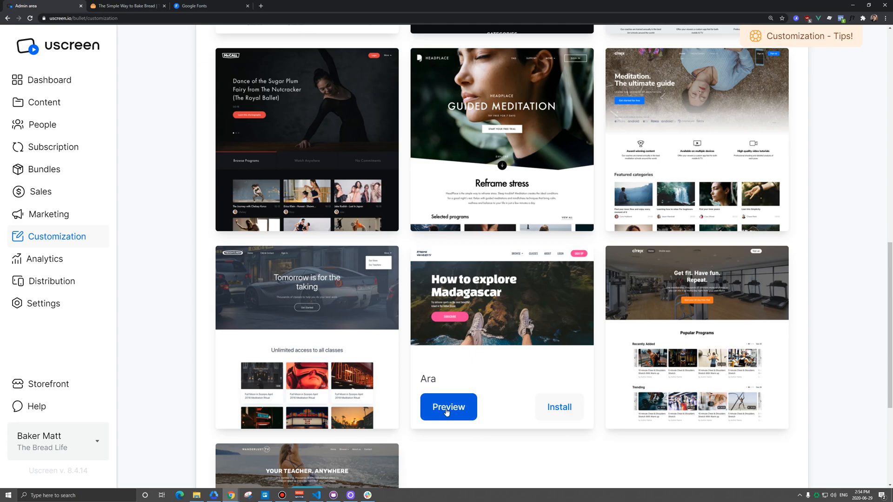
left_click(448, 407)
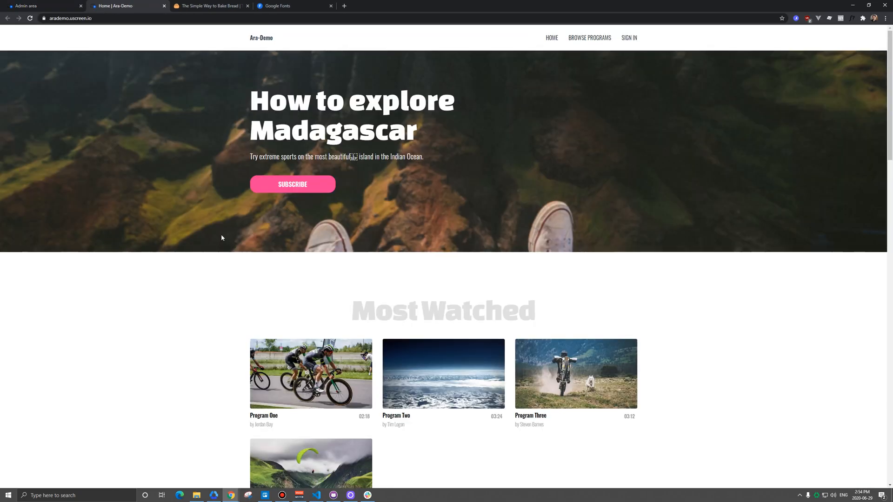
mouse_move(221, 233)
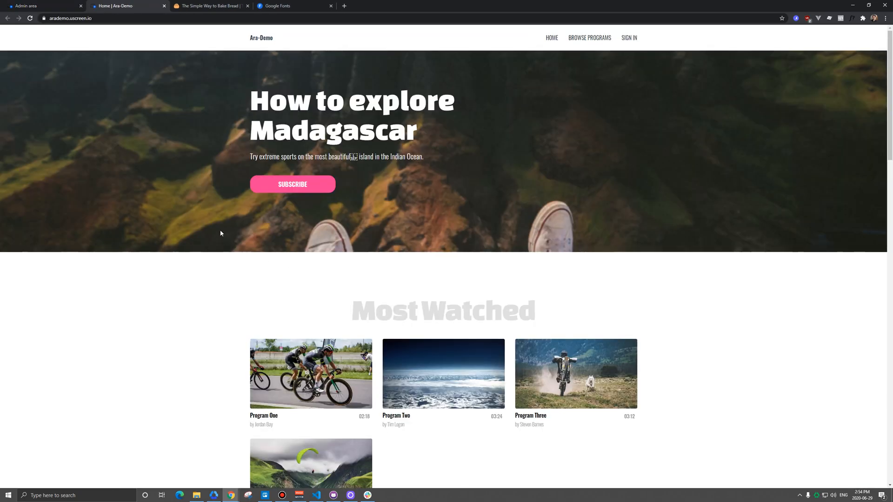
mouse_move(155, 150)
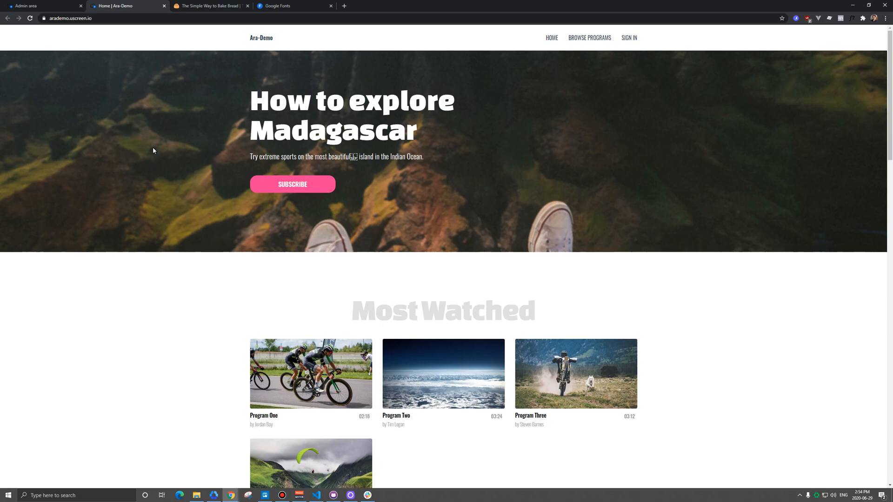
mouse_move(280, 116)
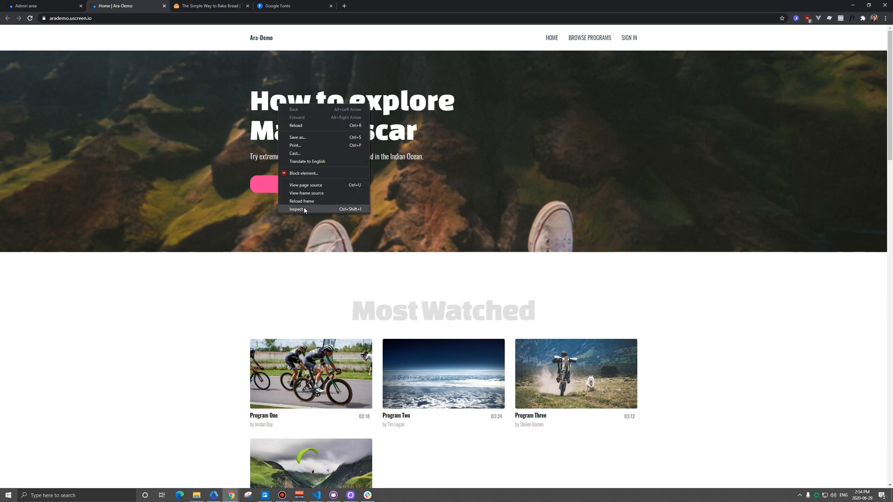
Step: Inspect the hero title and check its computed font-family, Changa One
left_click(296, 209)
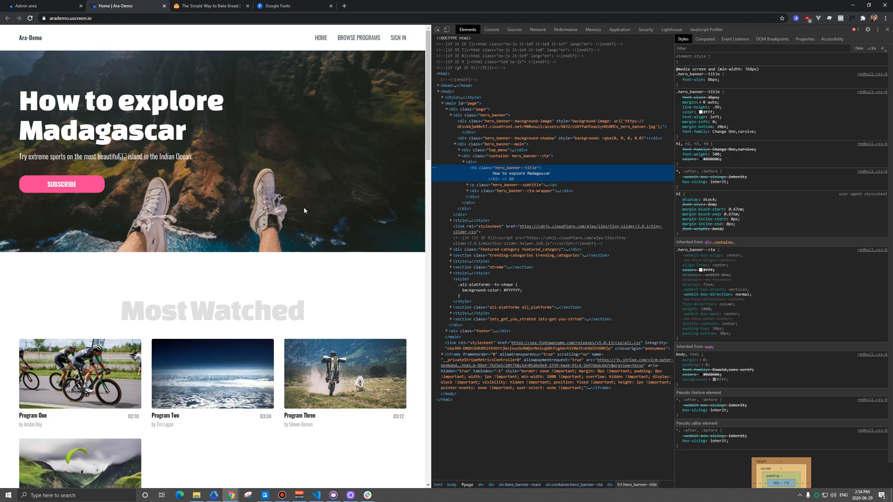
mouse_move(297, 186)
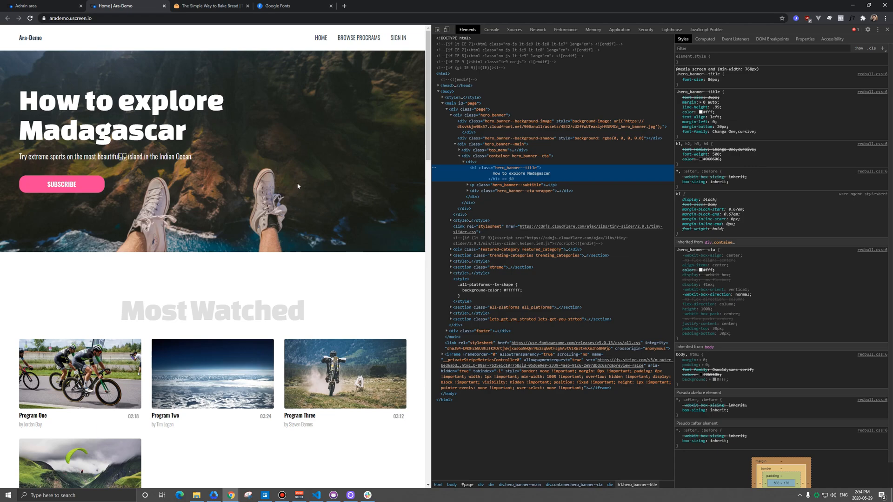
mouse_move(512, 178)
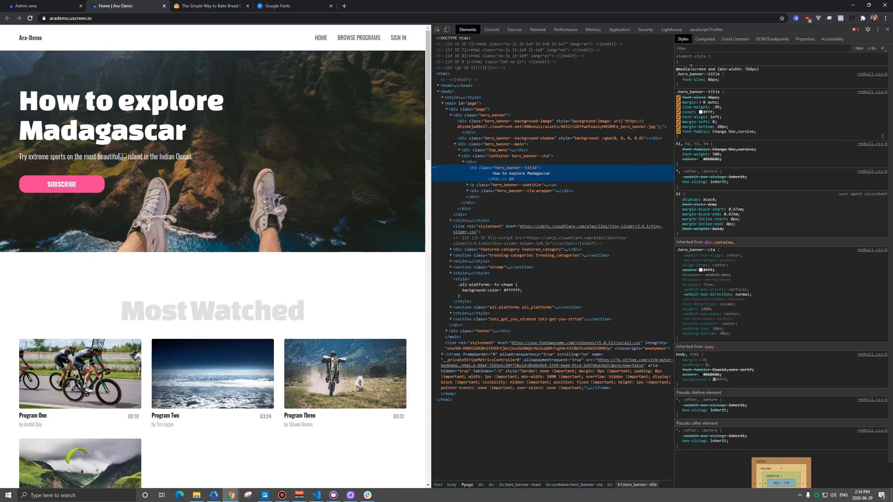
left_click(704, 39)
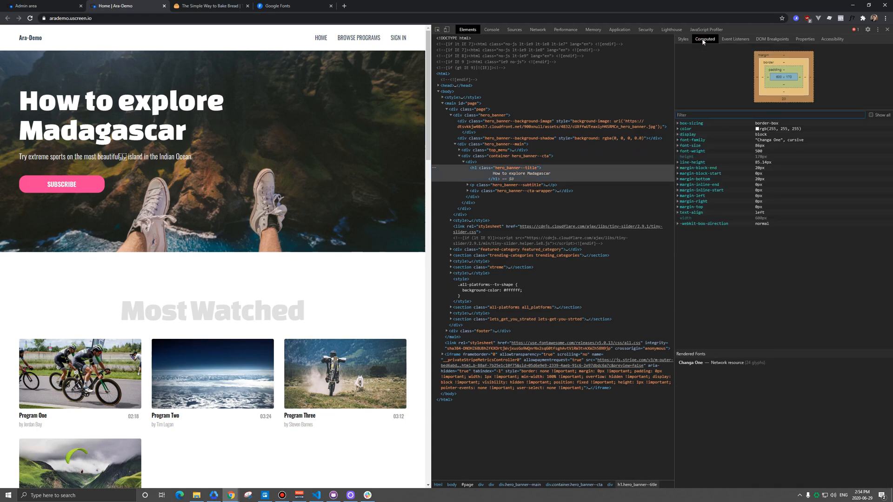
left_click(692, 139)
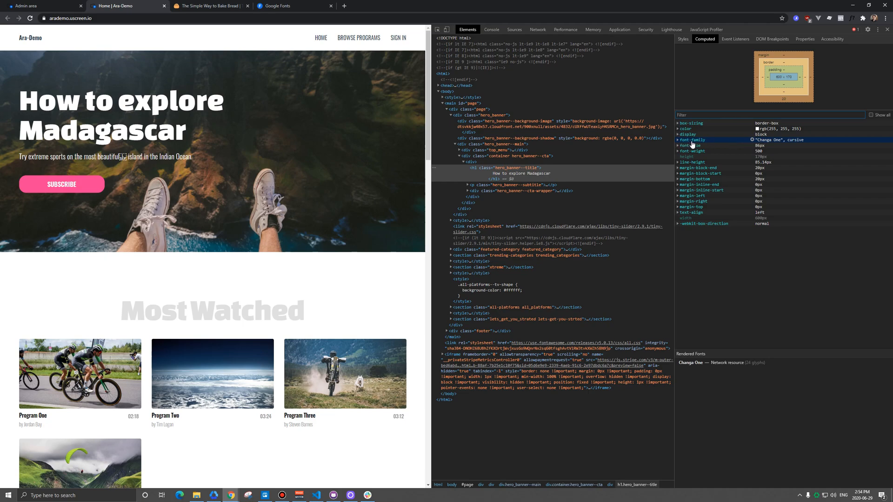
mouse_move(771, 143)
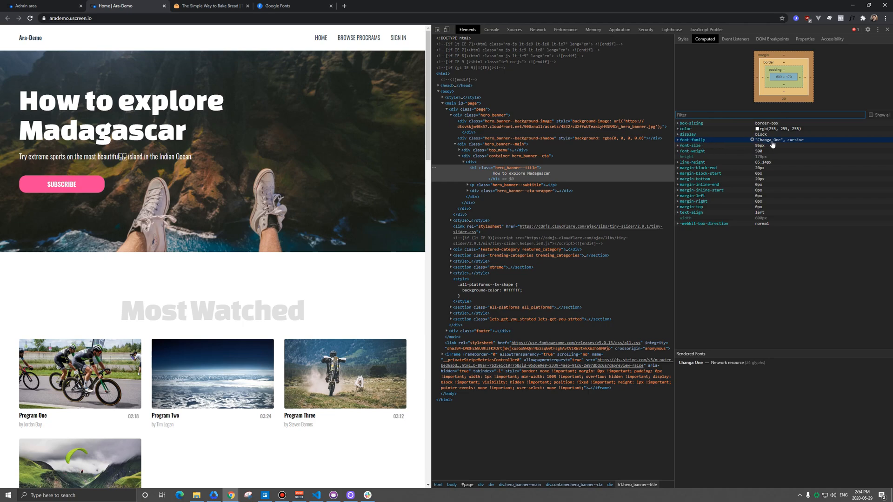
mouse_move(795, 143)
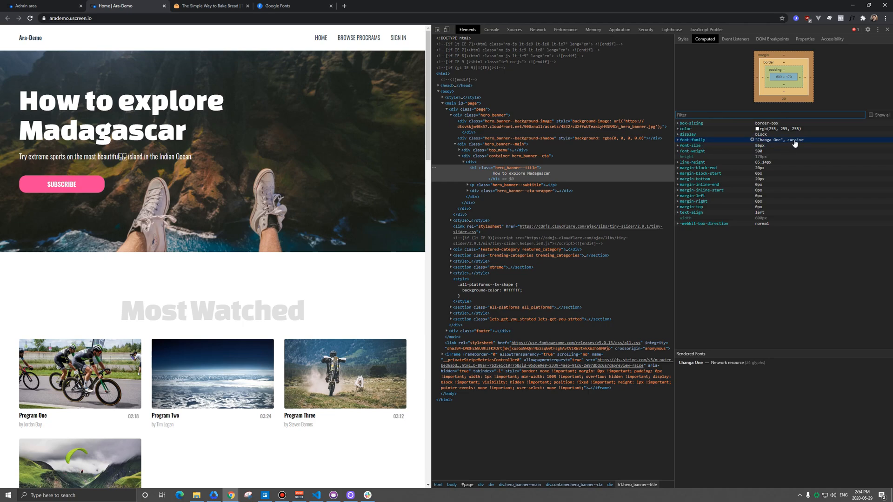
mouse_move(797, 143)
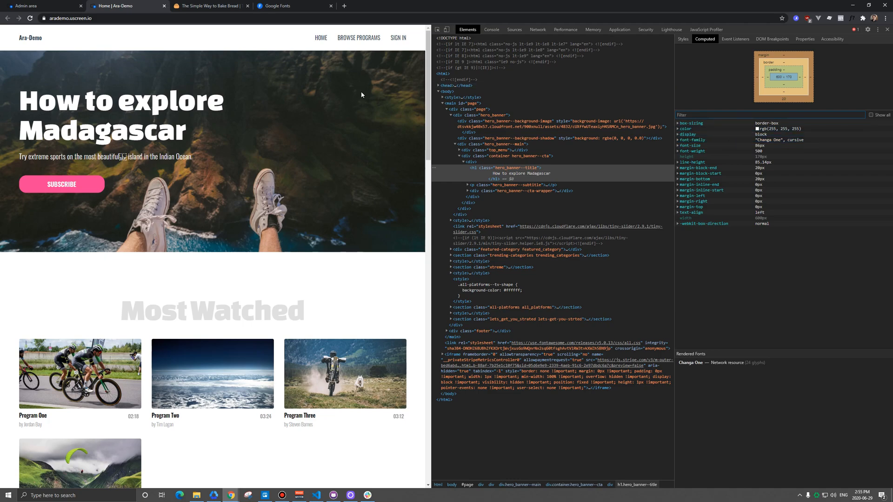
mouse_move(262, 29)
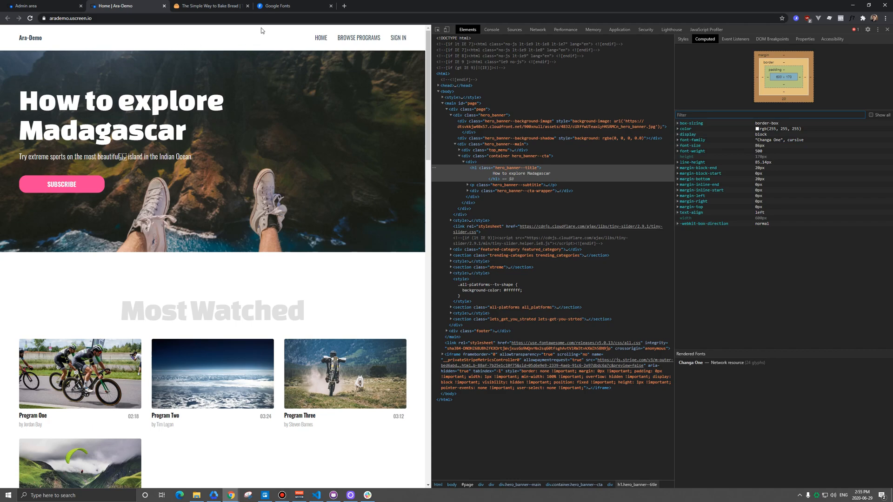
Step: Switch to Google Fonts and search for "changa"
left_click(275, 6)
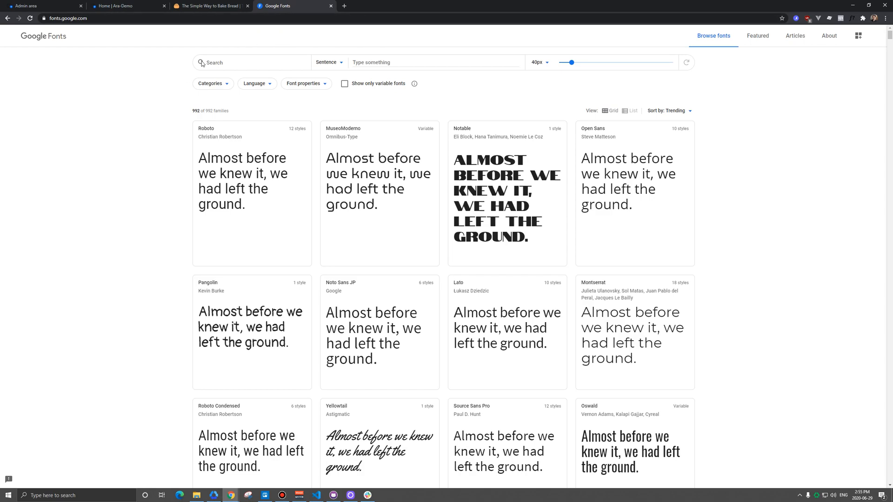
type("changa")
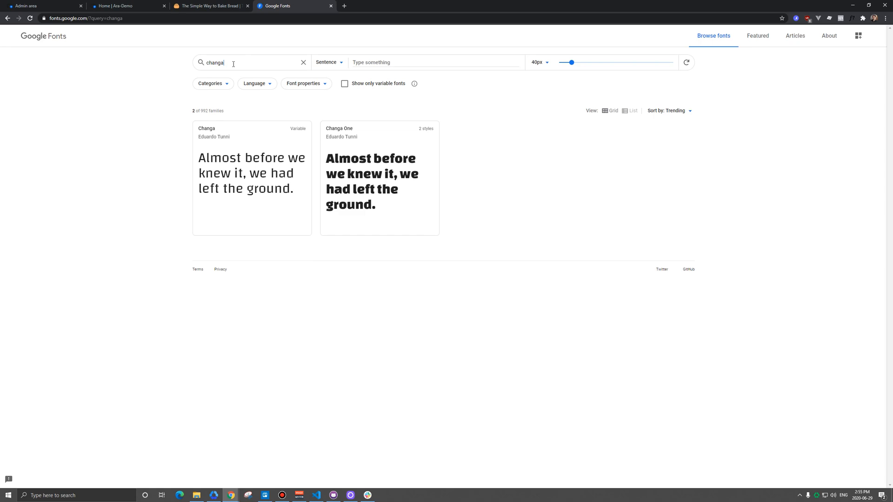
mouse_move(262, 182)
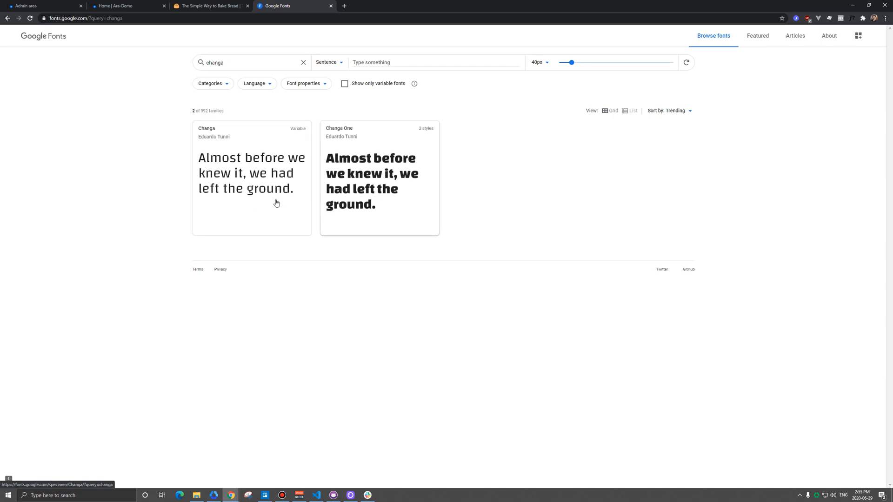
mouse_move(250, 198)
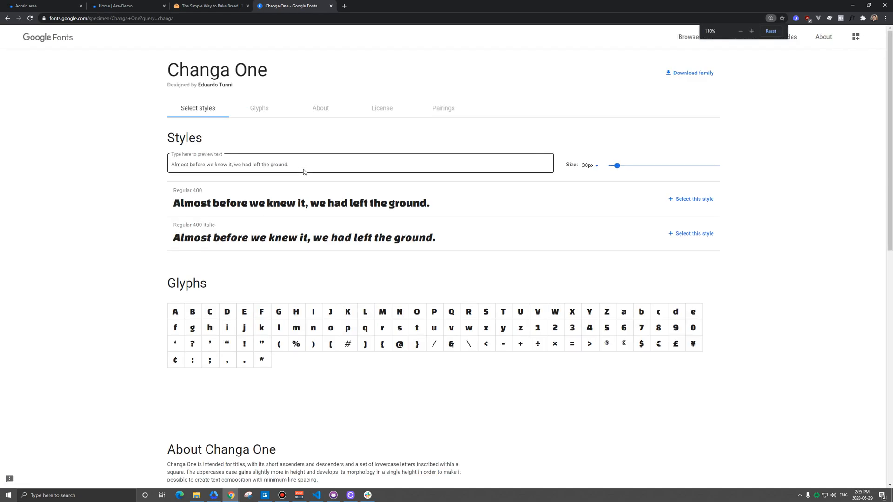
Step: Preview Changa One with "Baking Bread Made Simple." enlarged to 77px
left_click(771, 31)
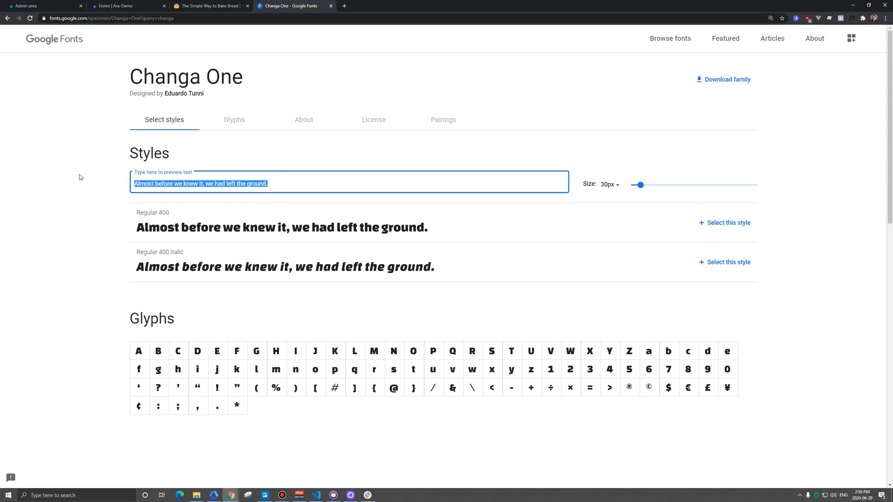
type("Baking Bread Made Simple.")
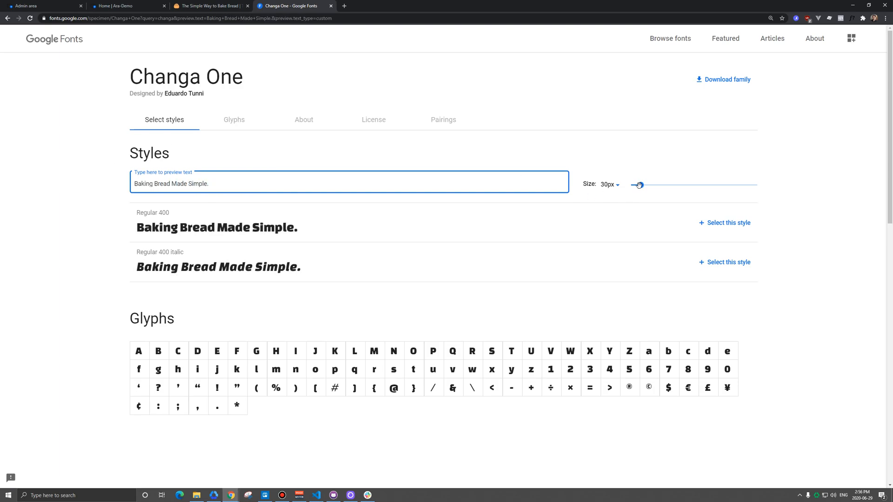
left_click_drag(638, 185, 654, 185)
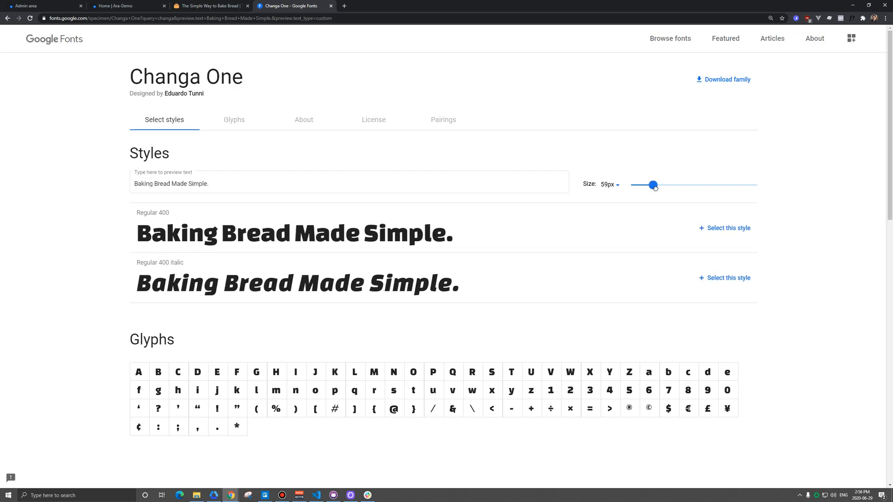
left_click_drag(653, 184, 660, 185)
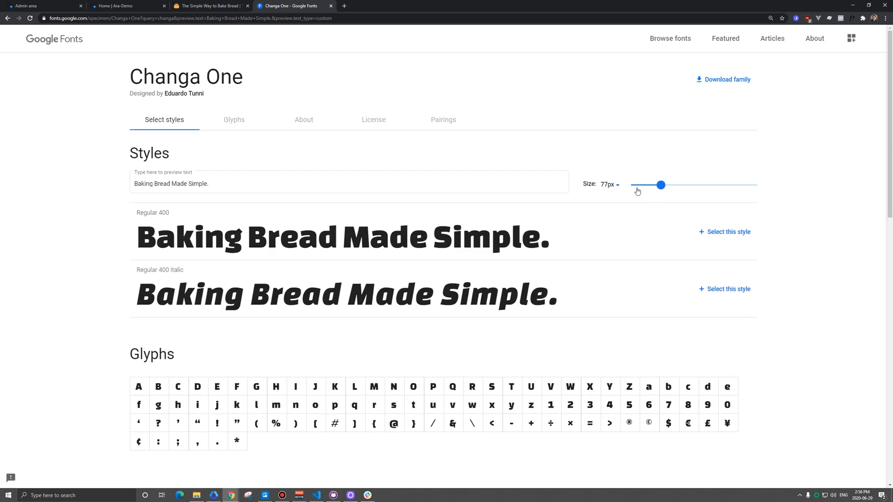
mouse_move(715, 238)
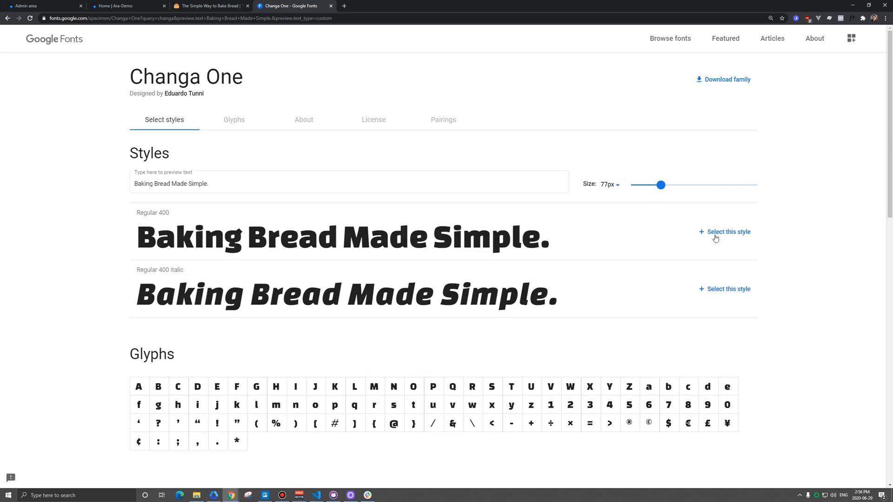
Step: Select Changa One, copy its stylesheet <link> embed code and return to Uscreen admin
left_click(723, 232)
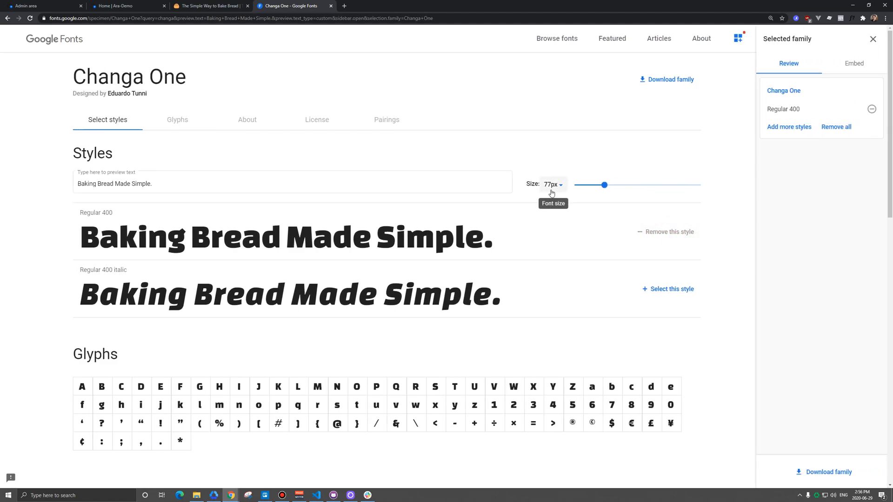
mouse_move(854, 70)
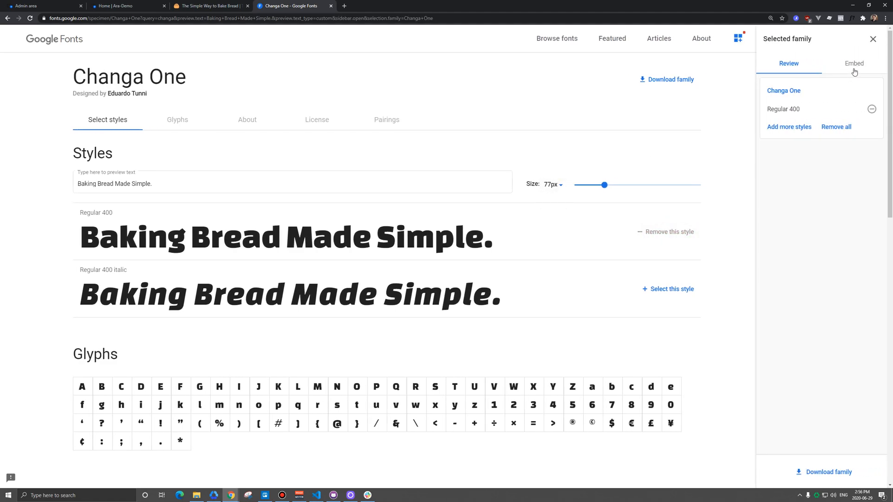
left_click(854, 63)
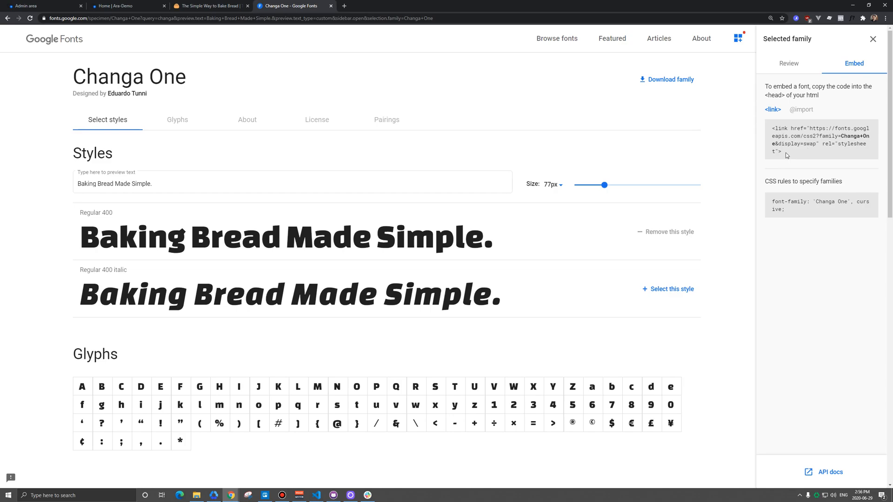
triple_click(819, 143)
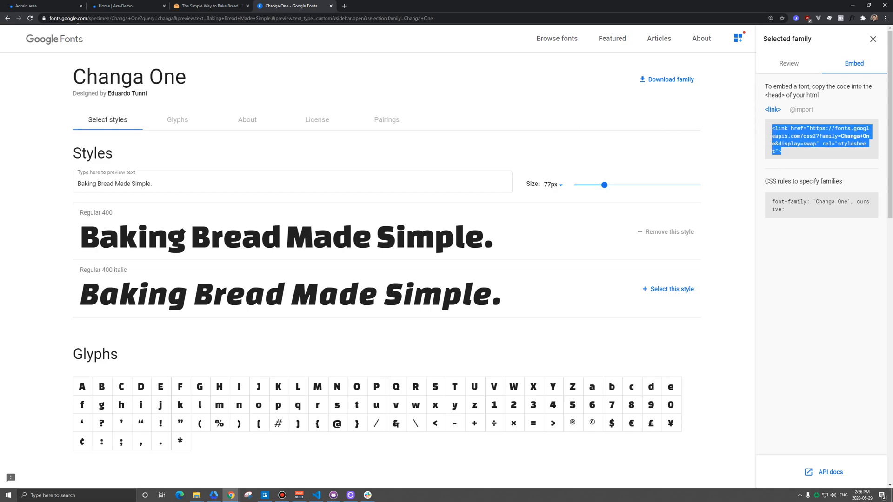
left_click(28, 5)
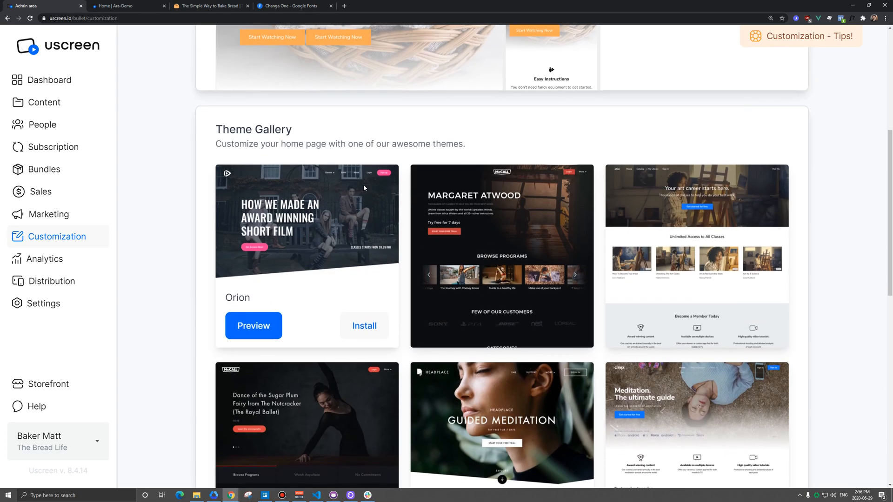
Step: Paste the Changa One stylesheet link into the Head Code Snippet and save changes
left_click(757, 218)
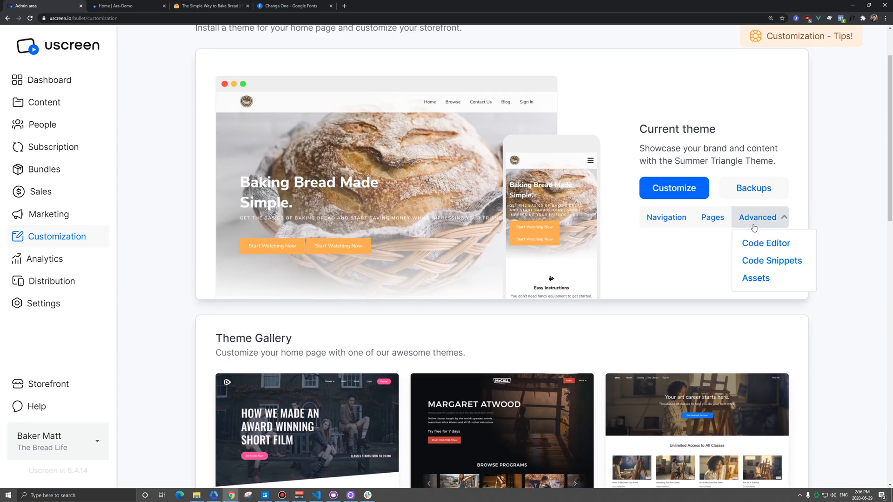
left_click(771, 261)
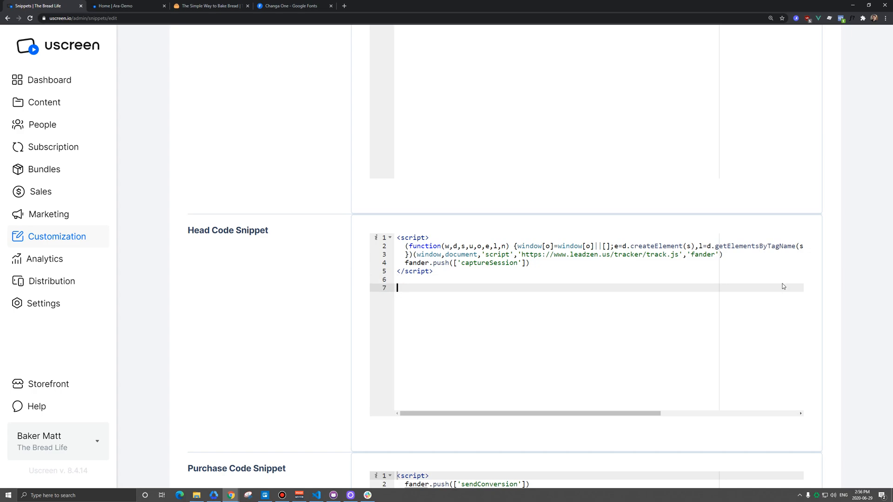
type("<link href=\"https://fonts.googleapis.com/css2?family=Changa+One&display=swap\" rel=\"stylesheet\">")
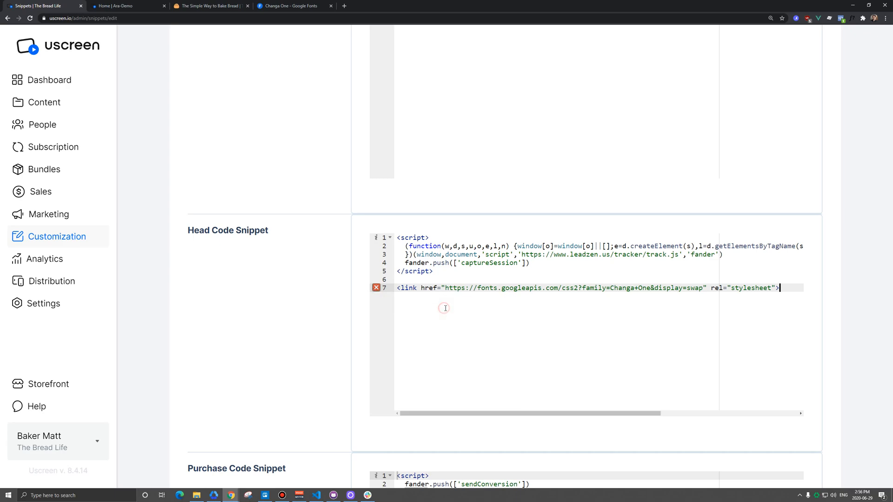
mouse_move(472, 306)
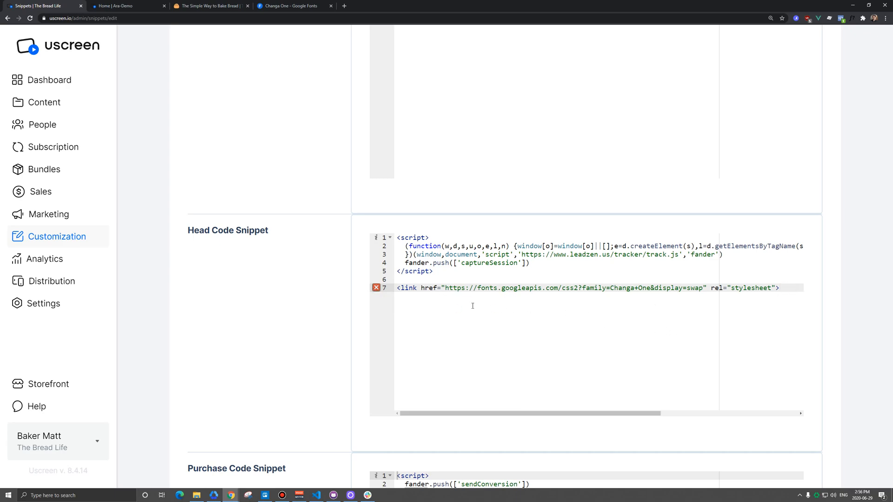
scroll("down", 3)
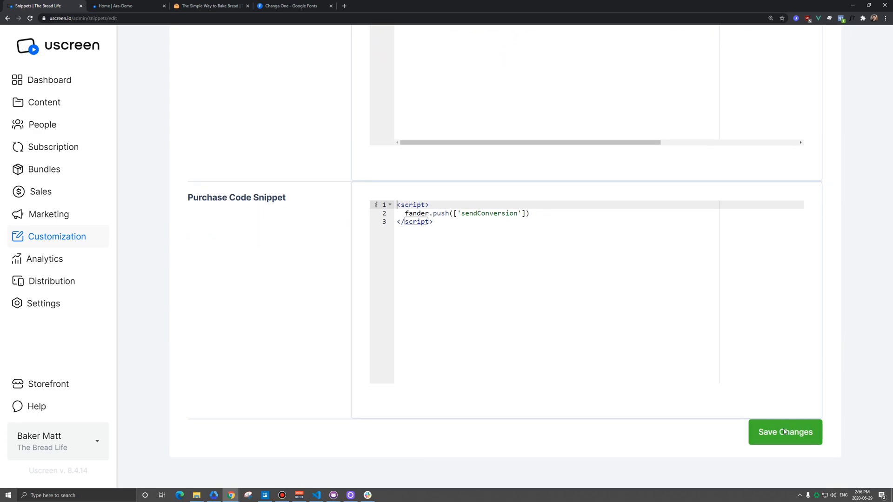
left_click(784, 431)
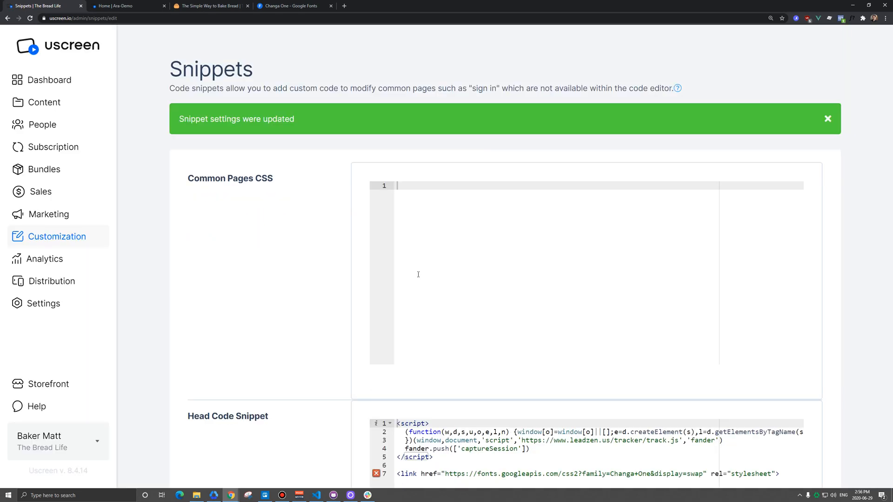
mouse_move(297, 266)
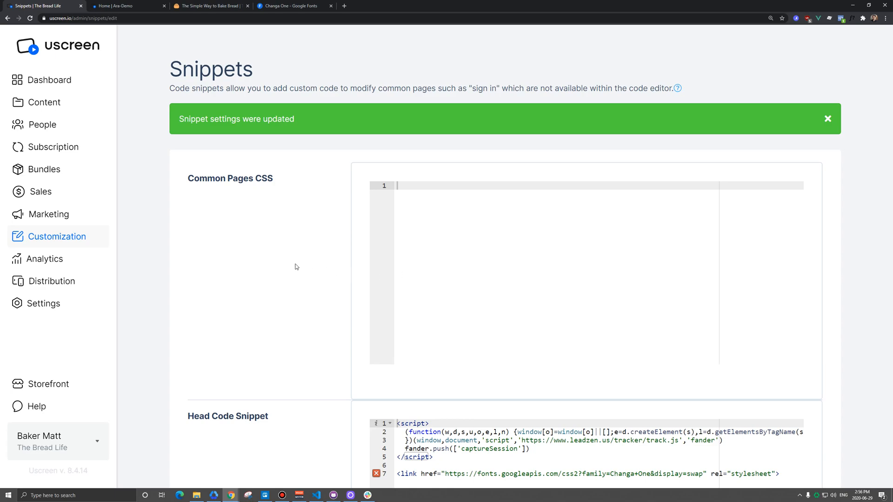
Step: Return to Customization and reopen the current theme's Advanced options
left_click(58, 237)
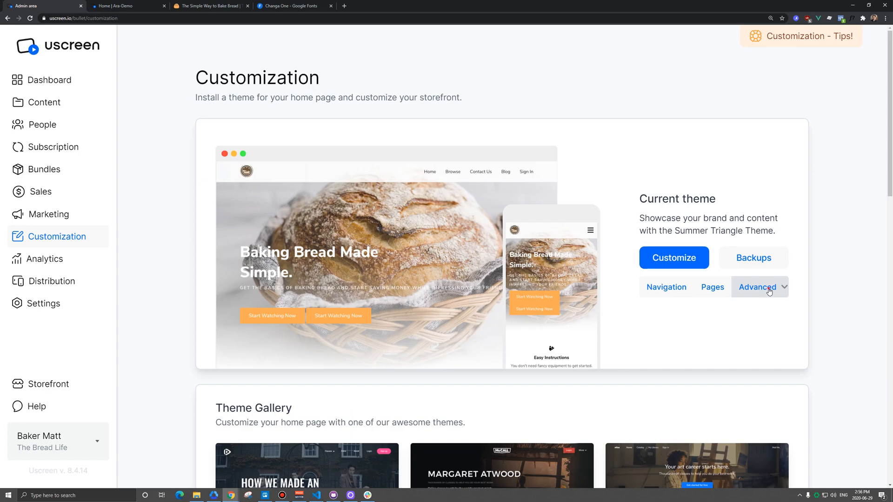
left_click(758, 286)
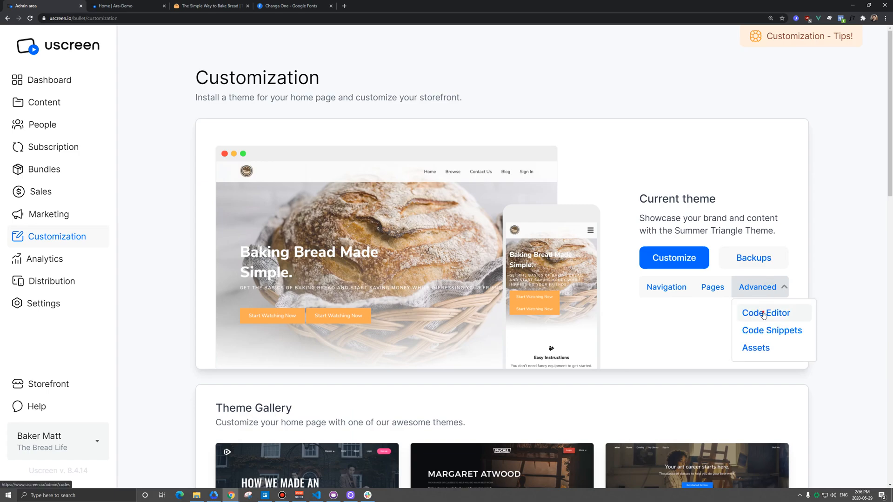
left_click(765, 313)
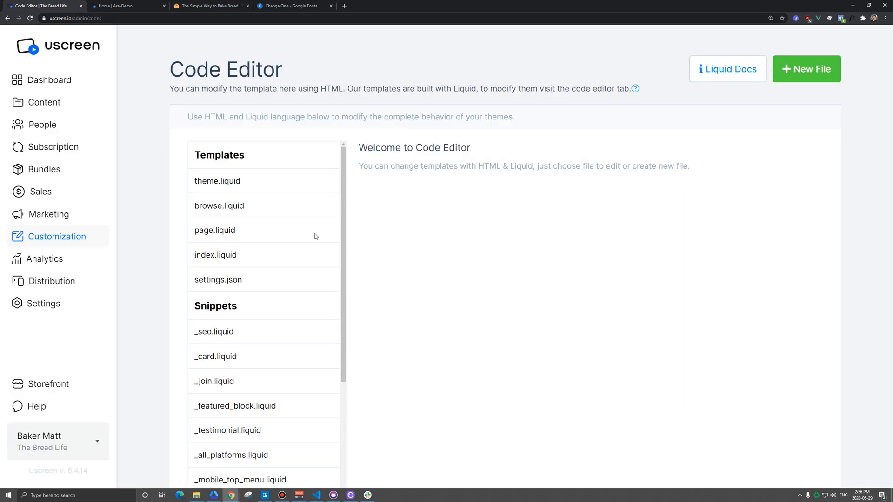
mouse_move(417, 244)
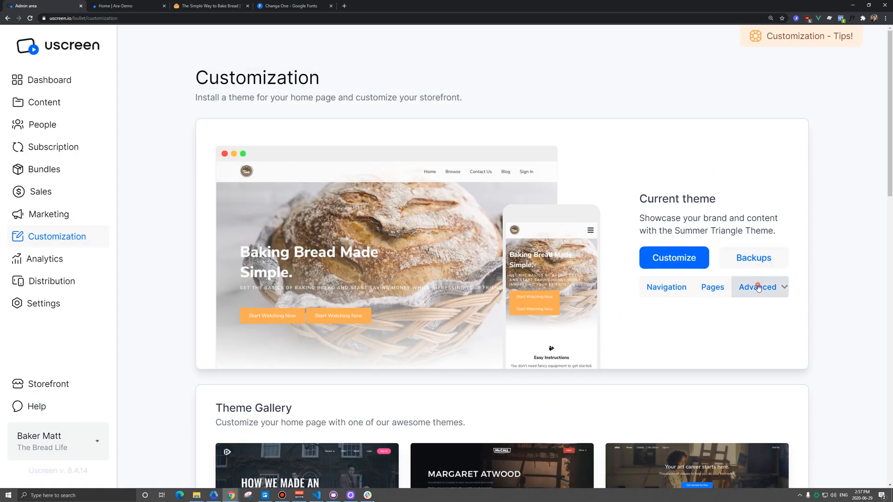
left_click(757, 286)
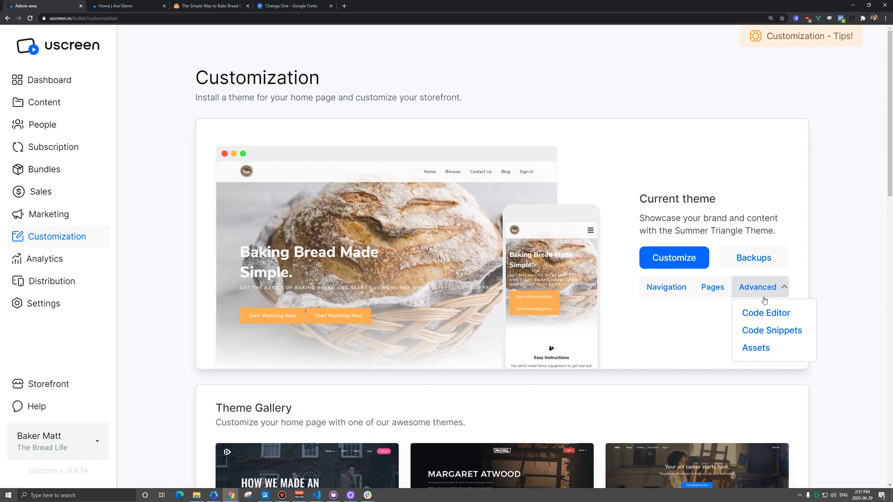
mouse_move(766, 316)
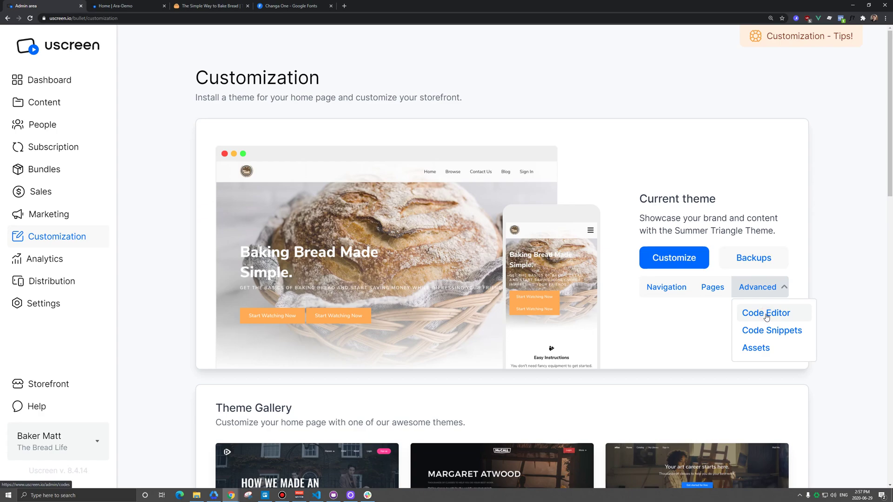
Step: Open summer_triangle.css in the theme Code Editor
left_click(766, 312)
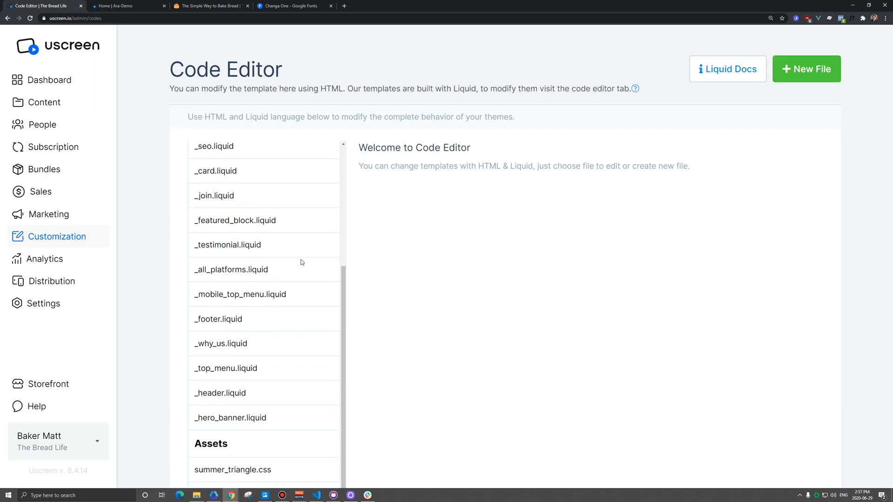
scroll("down", 3)
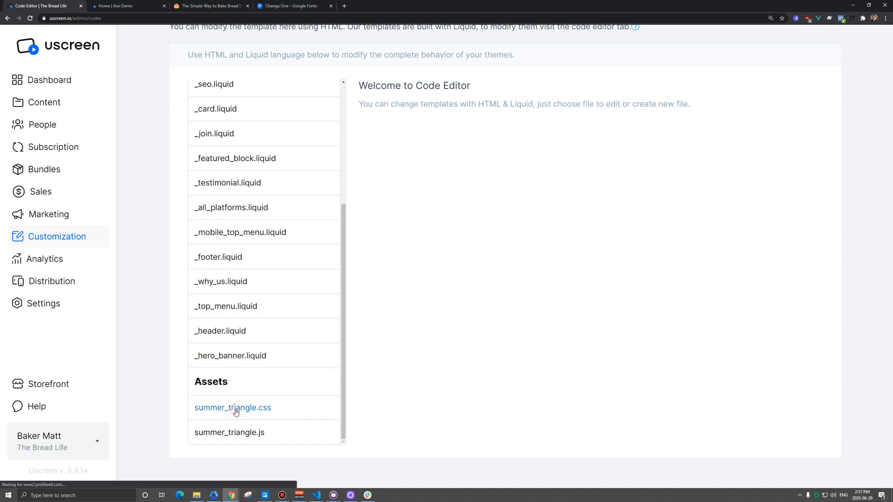
left_click(232, 408)
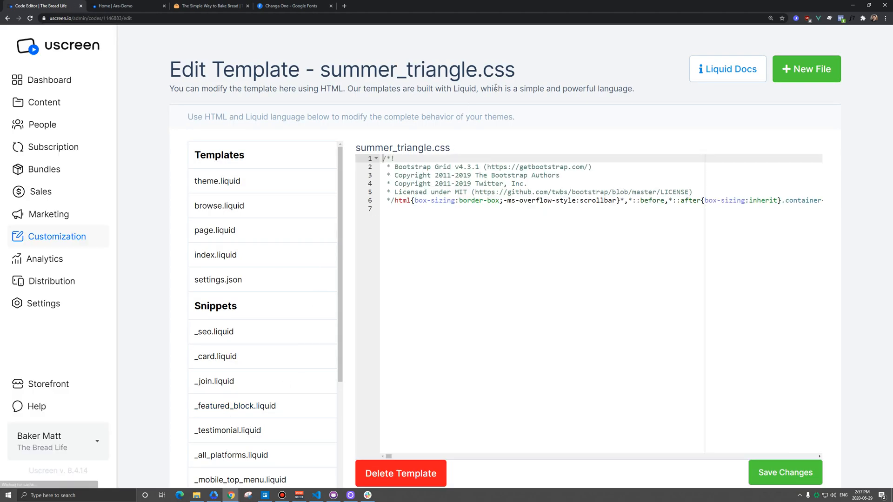
double_click(499, 69)
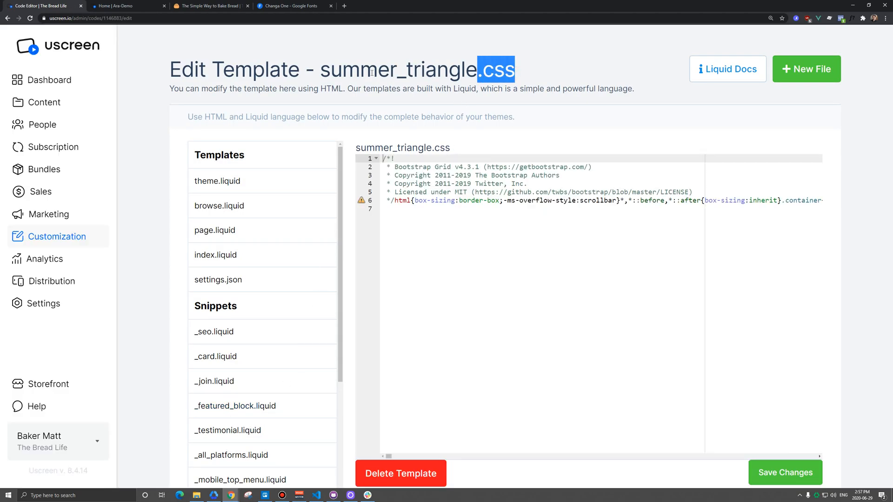
double_click(398, 69)
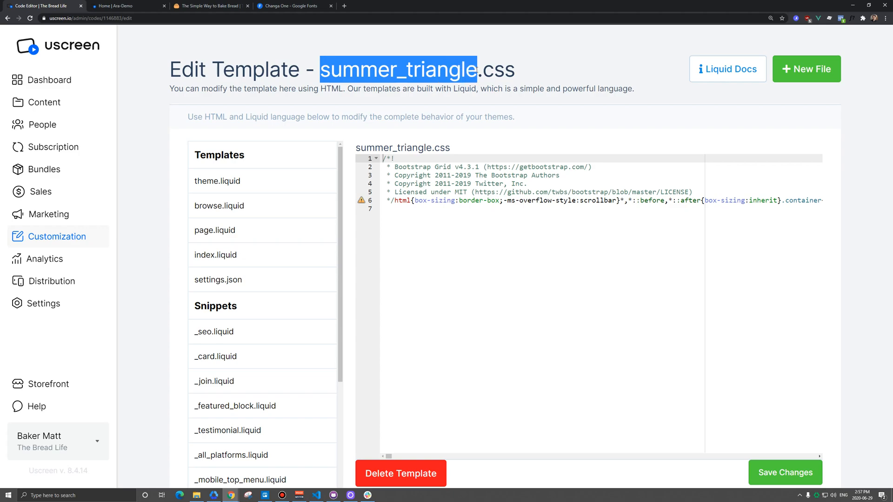
Step: Start a new universal "* {" rule at the end of the stylesheet
scroll("down", 3)
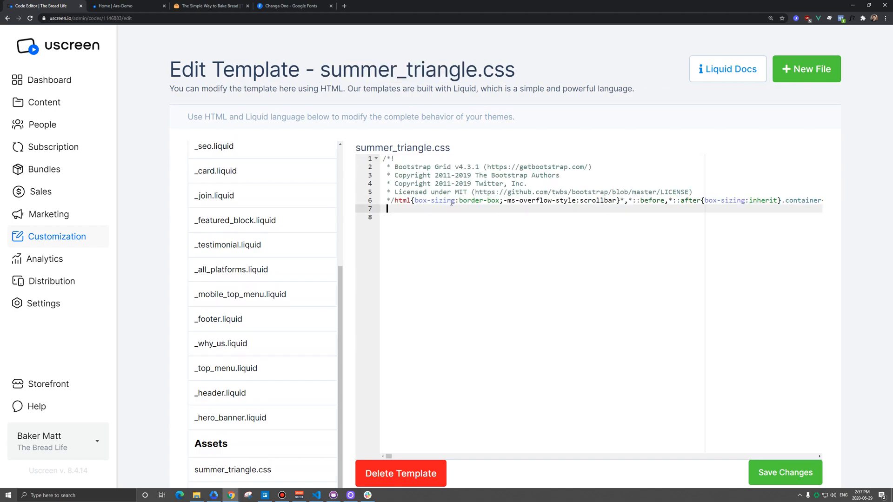
key("Enter")
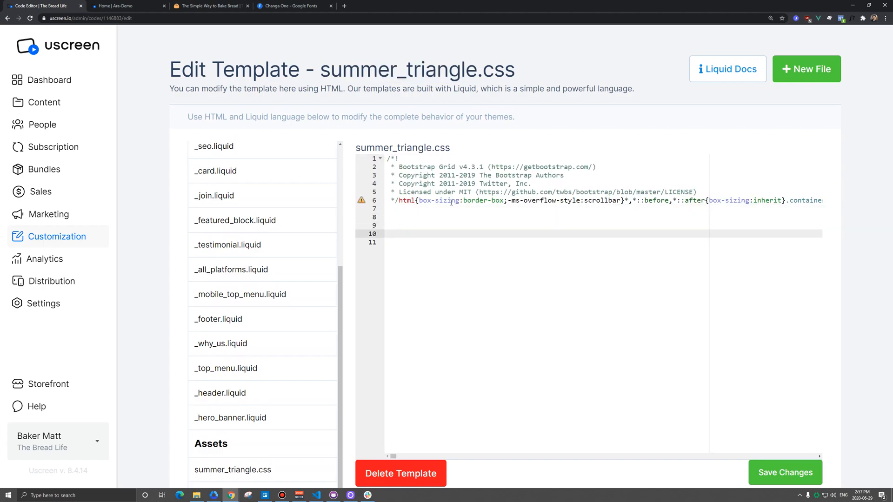
type("*")
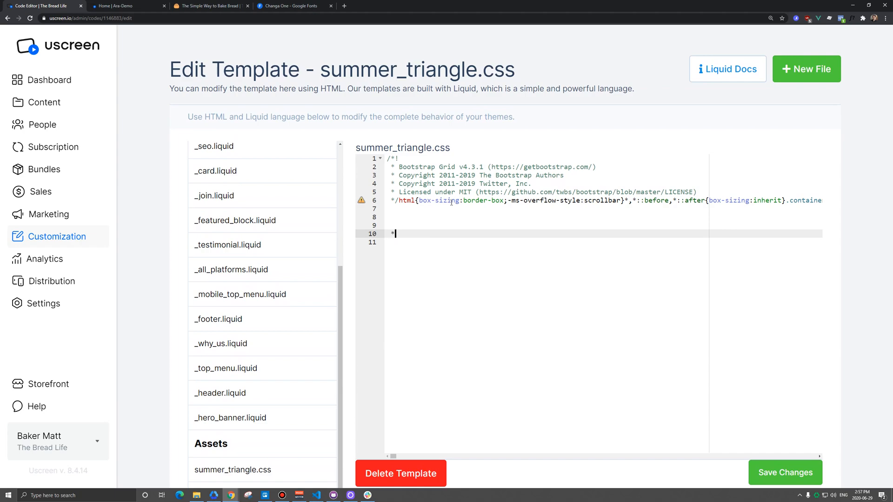
type("\" \"")
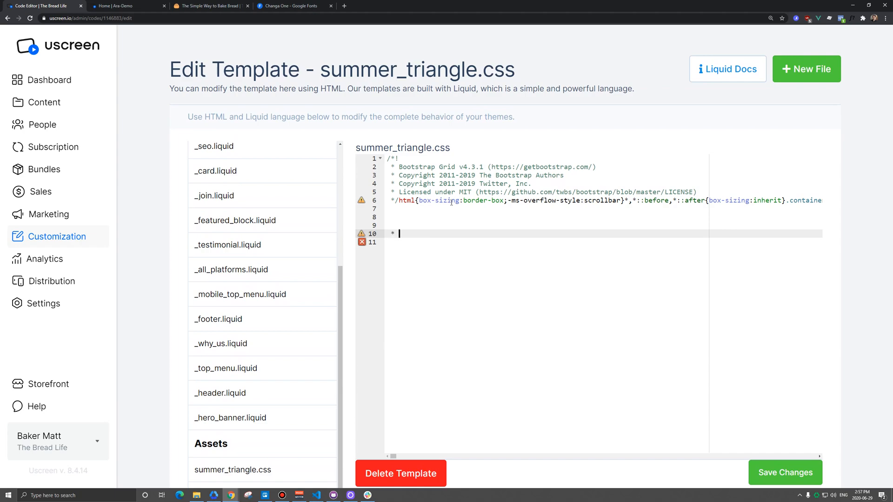
type("{")
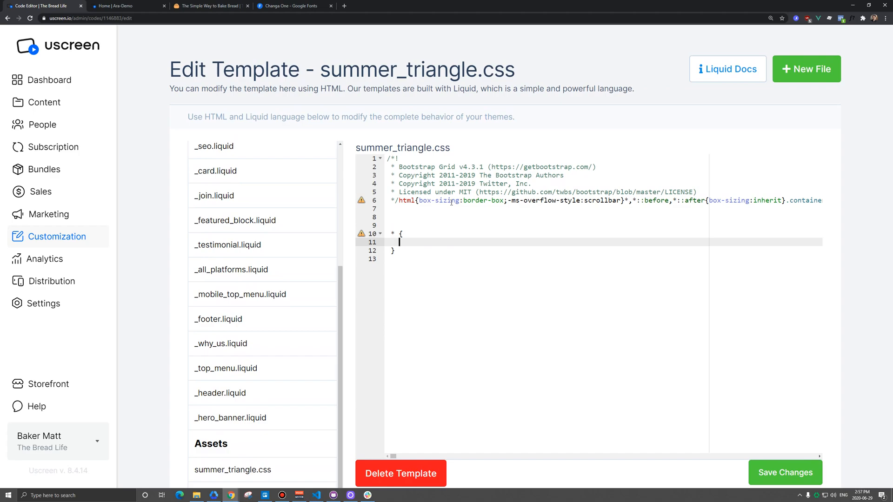
Step: Check the Google Fonts page, then save the template with the Changa One rule
left_click(293, 6)
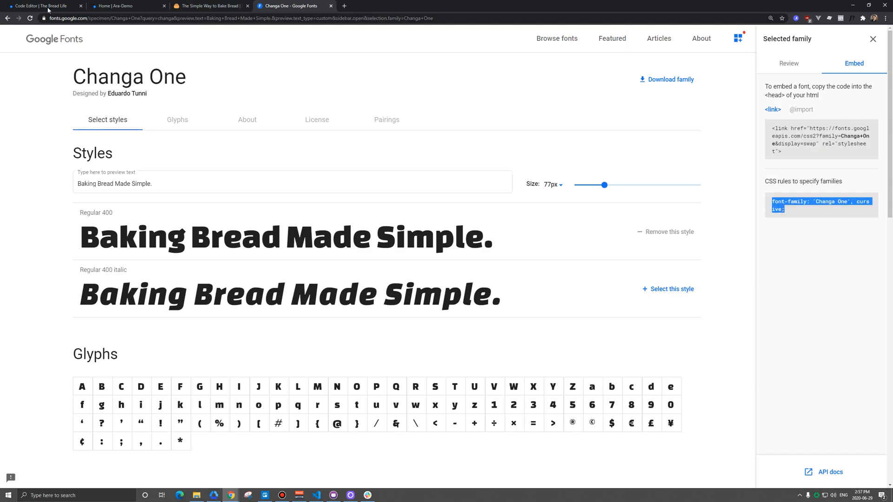
left_click(42, 4)
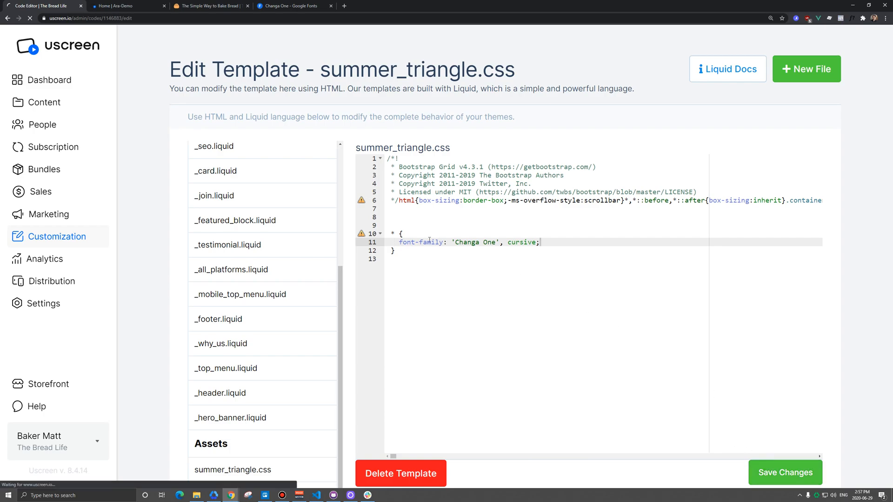
left_click(785, 473)
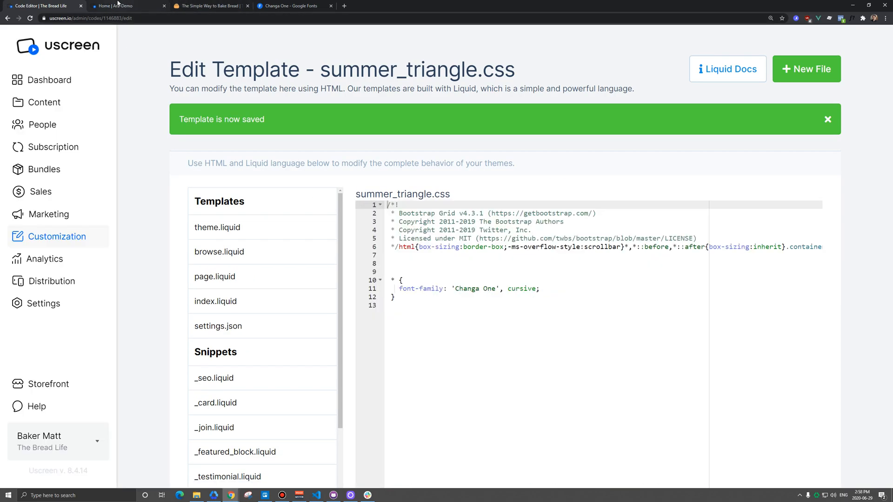
Step: View the storefront now in Changa One and inspect its hero title element
left_click(209, 5)
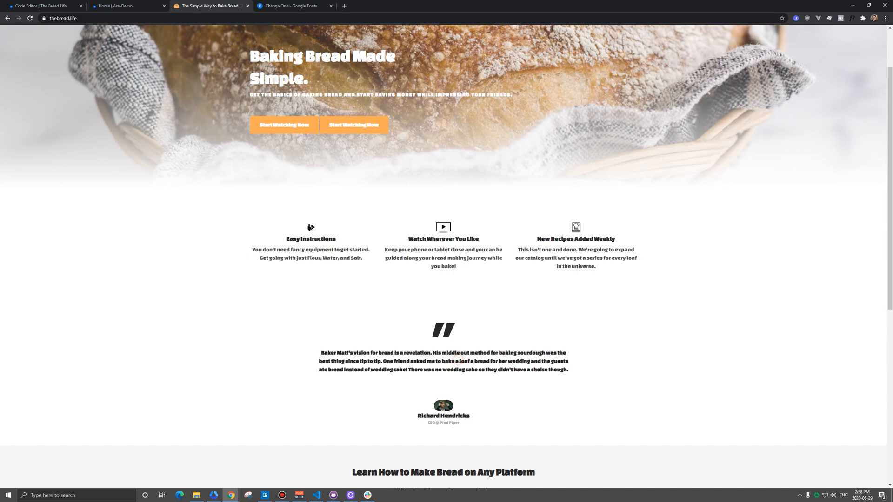
scroll("down", 3)
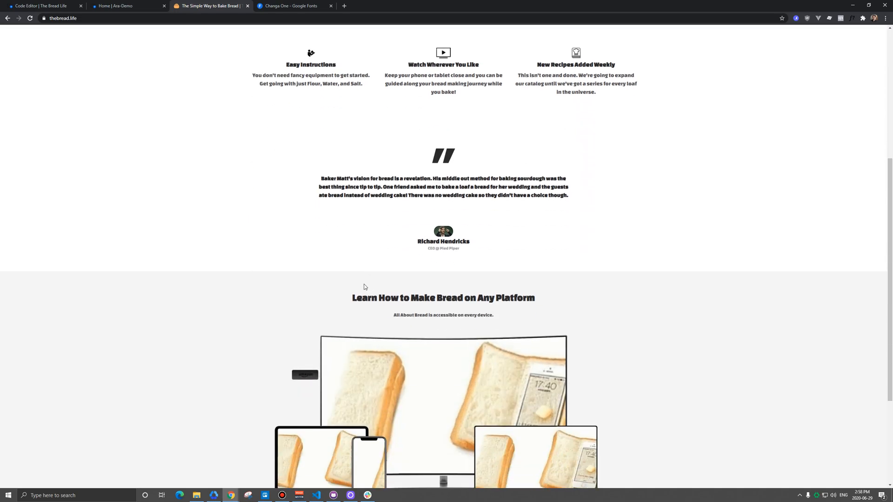
scroll("up", 3)
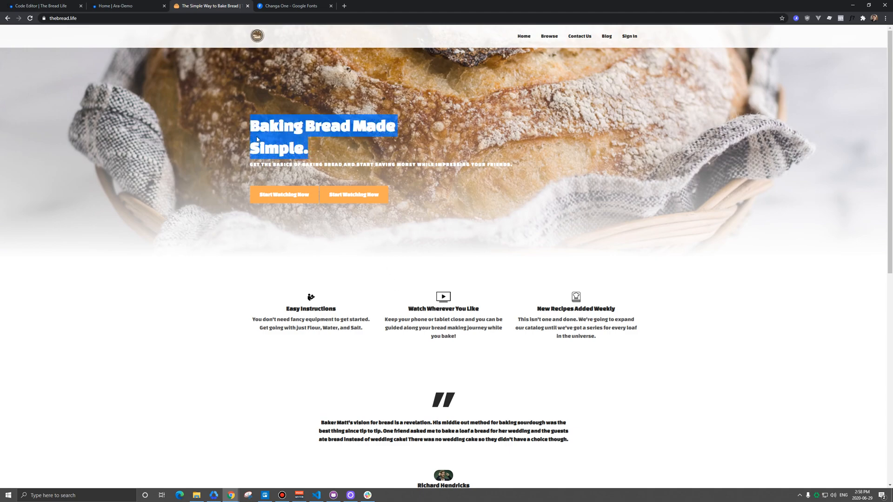
right_click(257, 140)
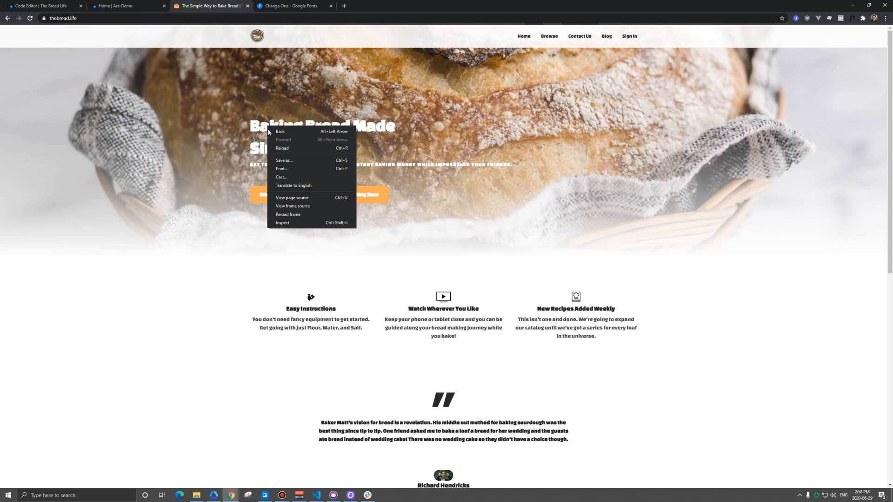
left_click(282, 223)
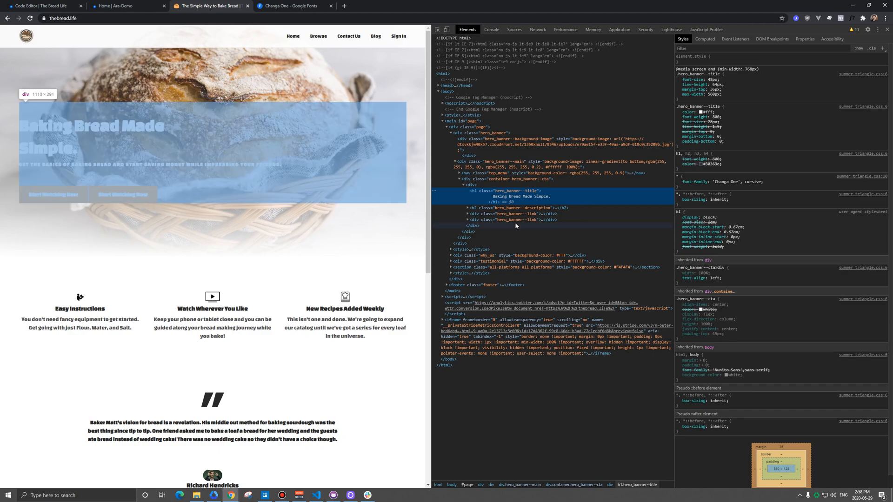
mouse_move(502, 190)
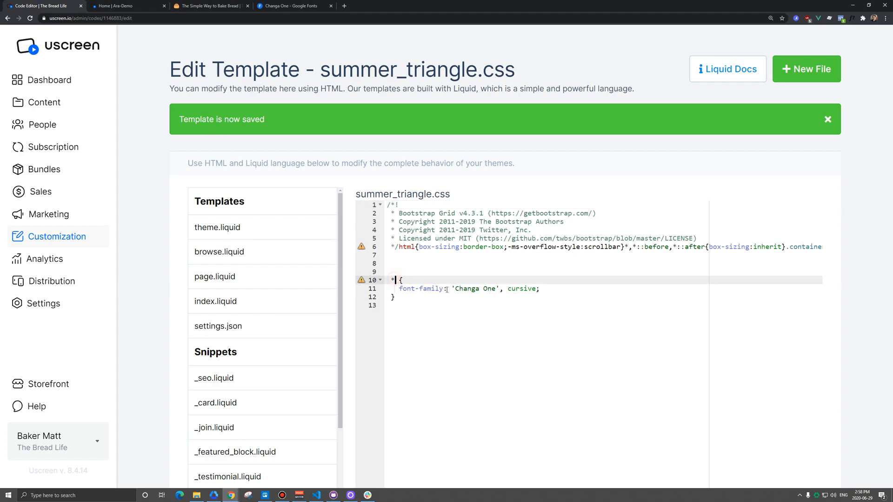
Step: Replace the universal selector with .hero_banner--title so Changa One targets only the hero title
type(".")
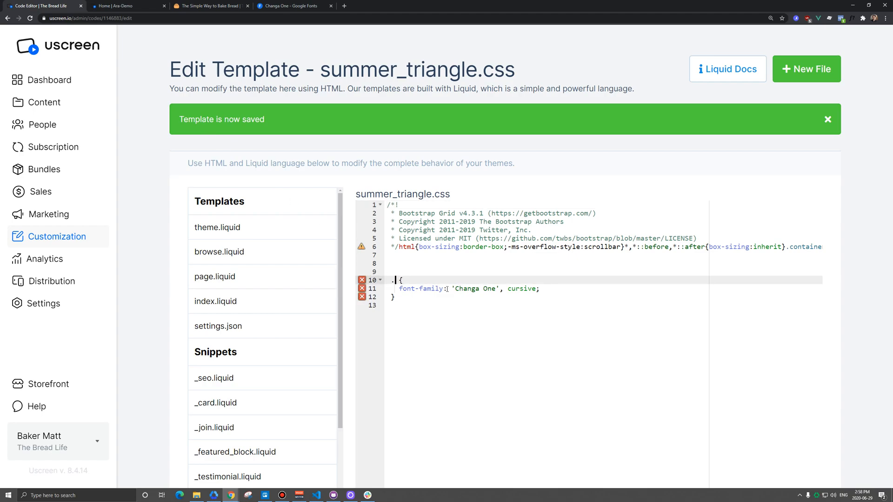
type("hero_banner--title")
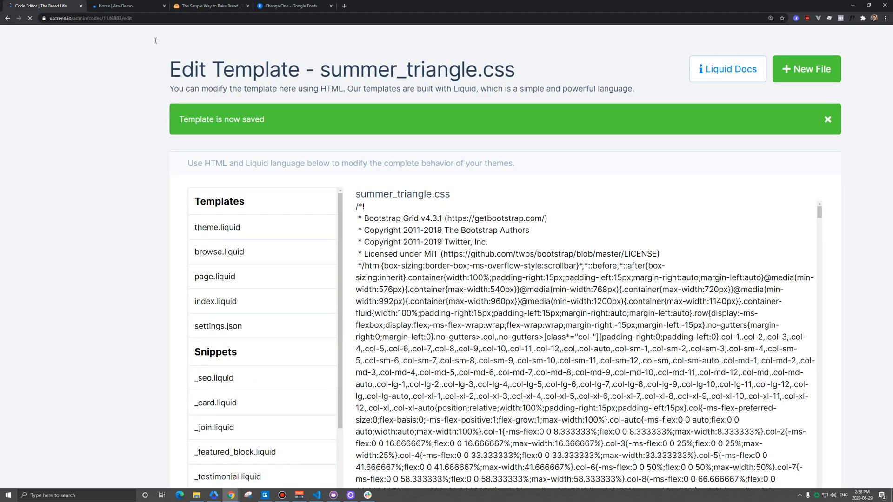
Step: Inspect the testimonial quote on the live storefront to reveal its div.testimonial section class
left_click(210, 5)
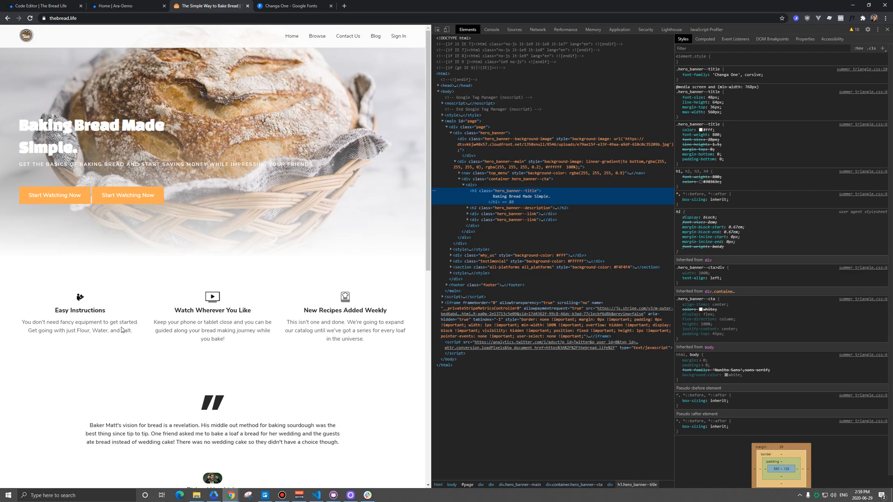
mouse_move(208, 329)
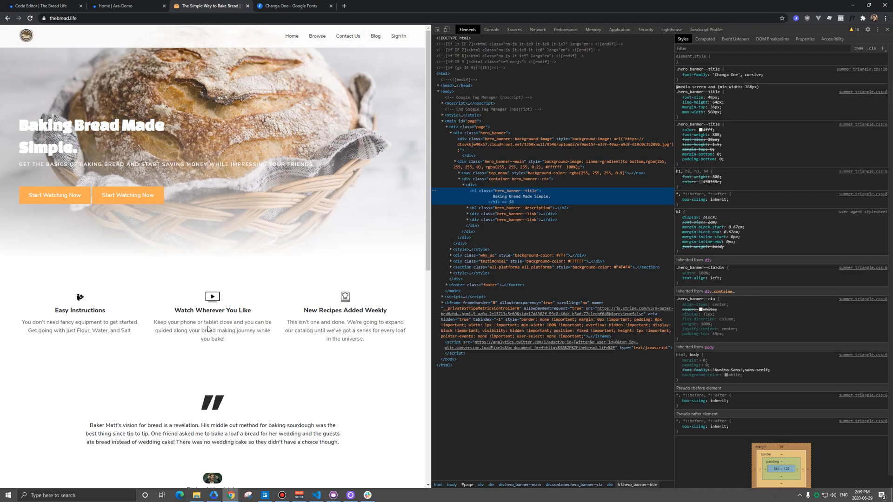
scroll("down", 3)
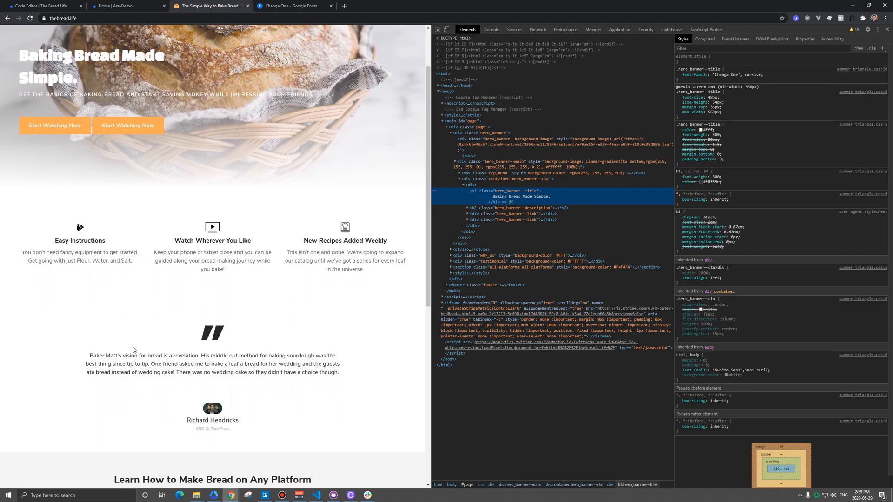
right_click(134, 348)
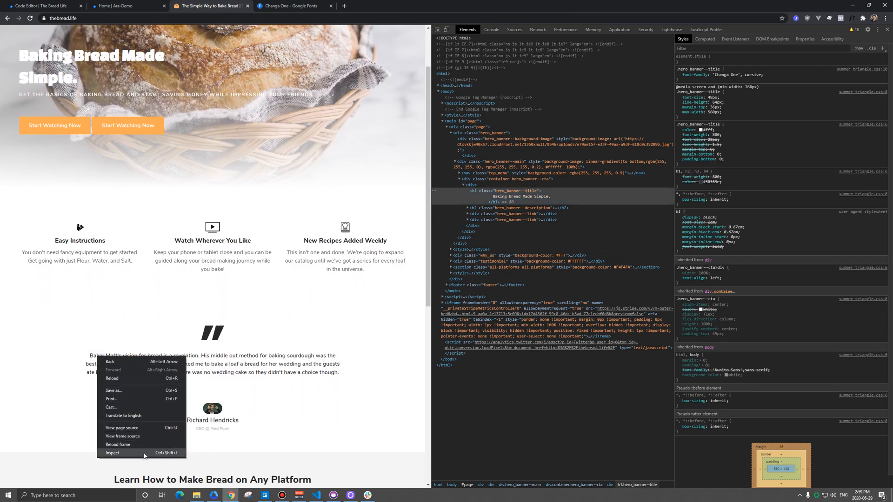
left_click(112, 453)
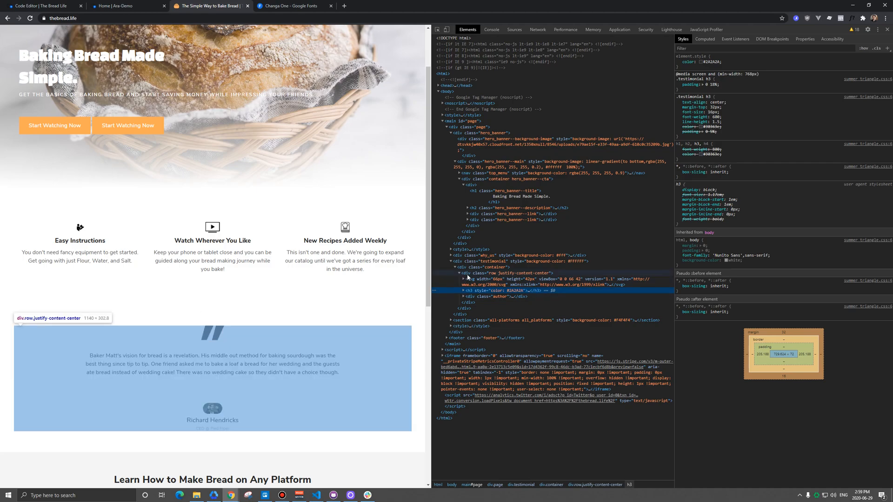
mouse_move(472, 274)
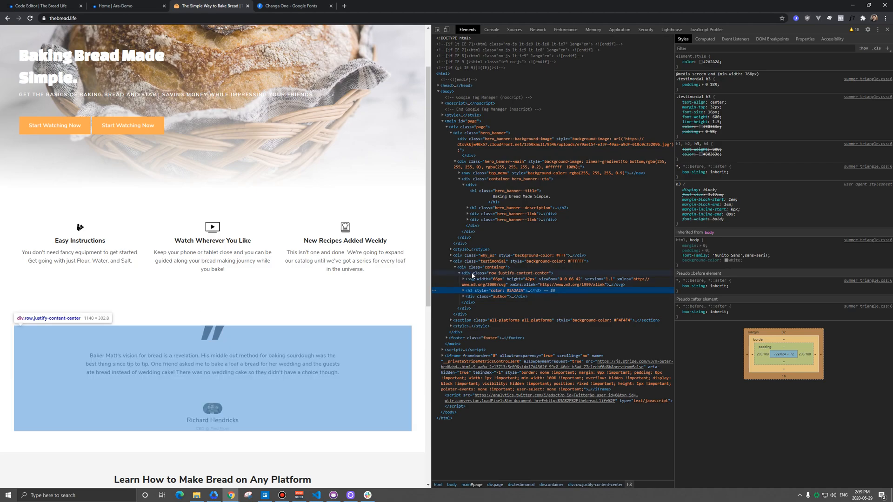
mouse_move(465, 291)
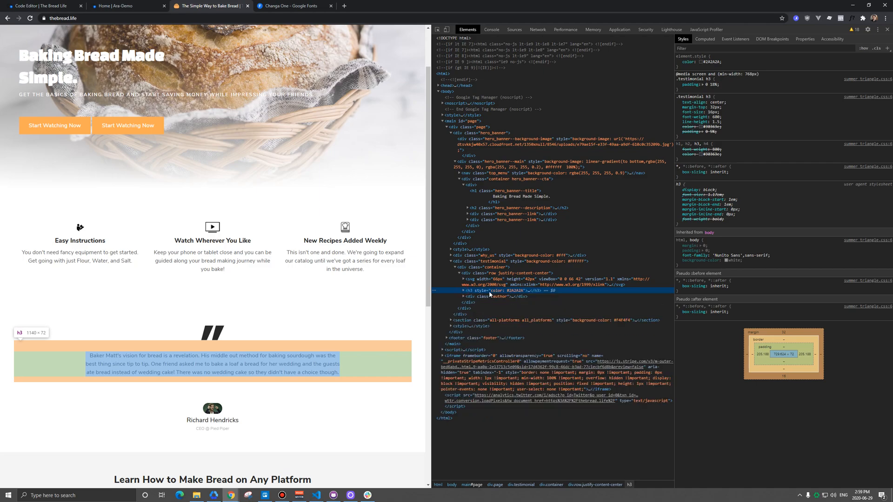
mouse_move(505, 290)
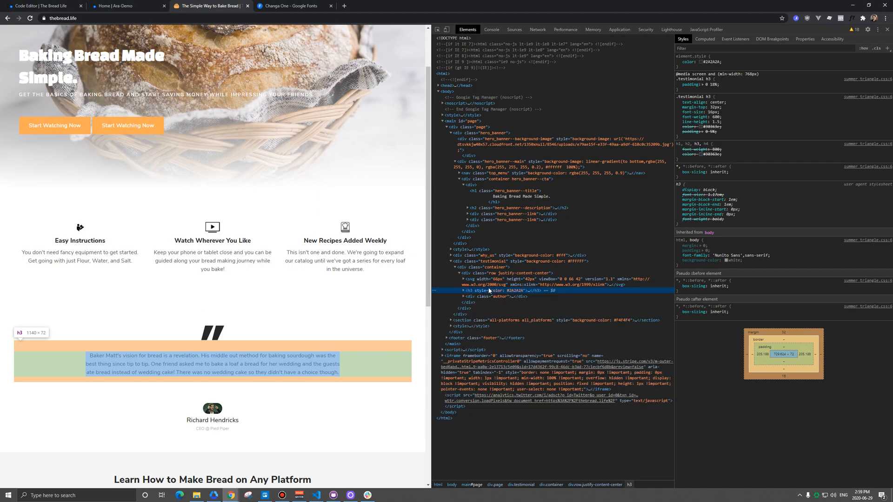
mouse_move(485, 274)
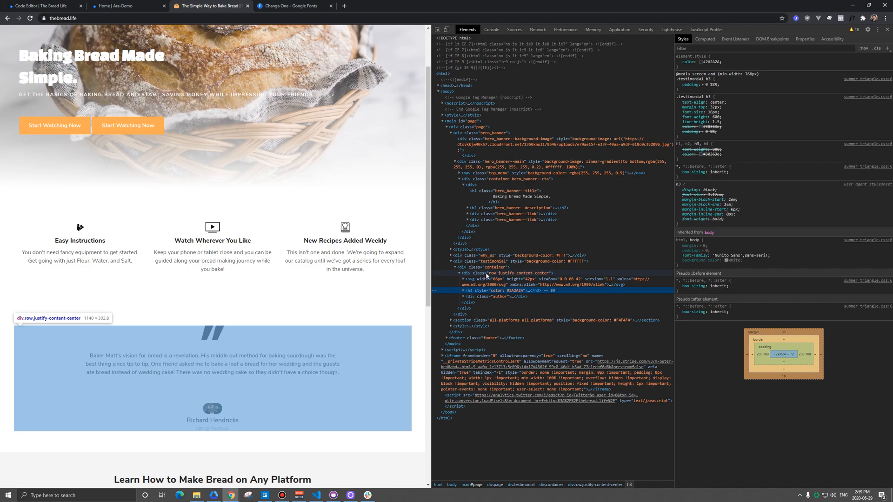
mouse_move(491, 261)
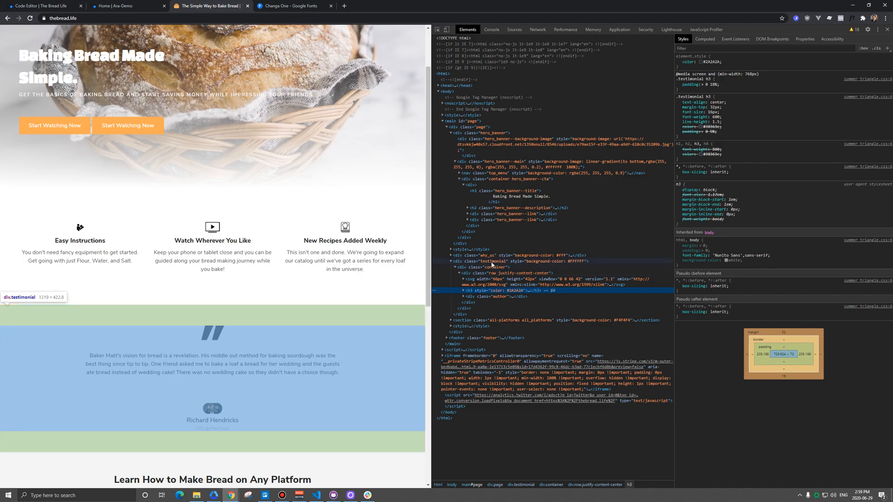
Step: Swap hero_banner--title for testimonial in summer_triangle.css and save the template
left_click(478, 261)
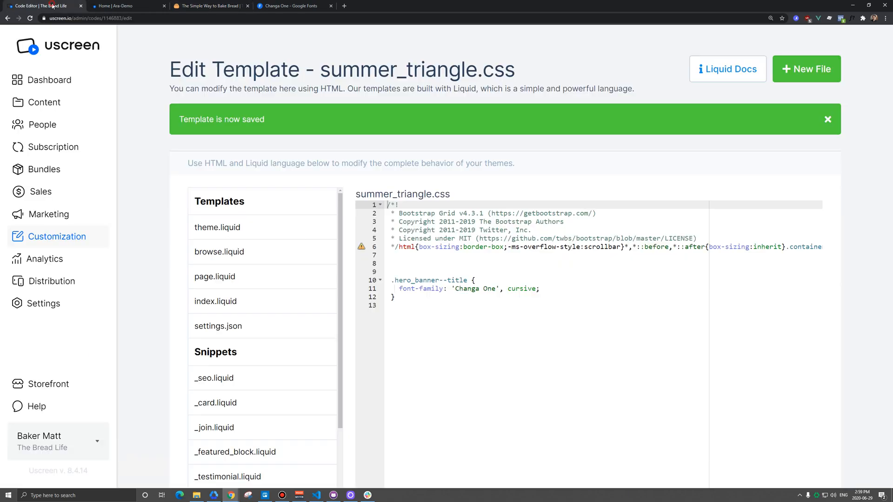
double_click(428, 280)
type(".testimonial")
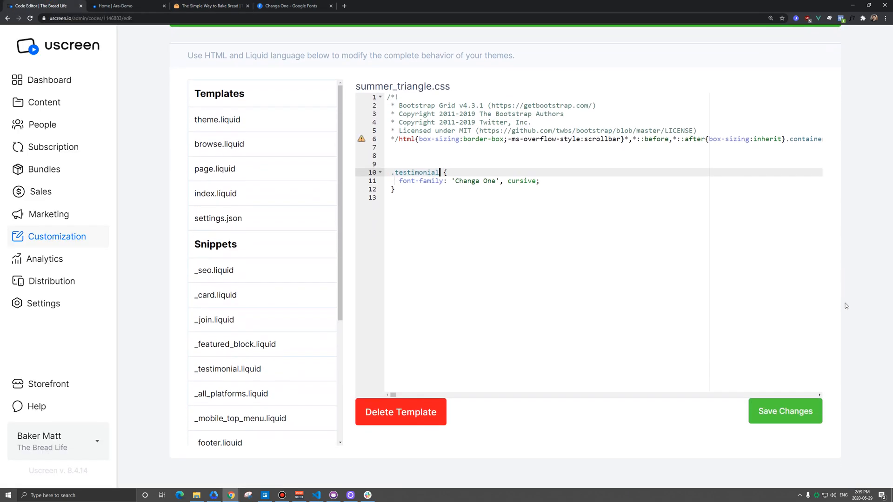
left_click(785, 411)
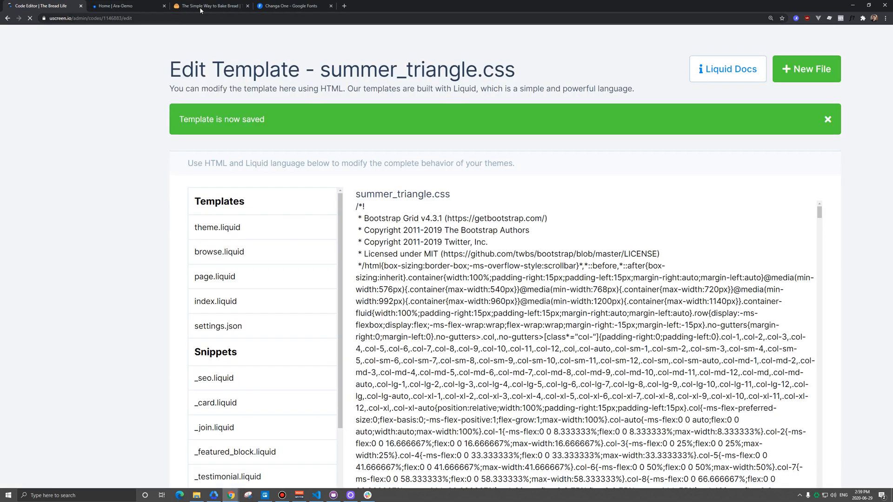
Step: Reload the storefront and scroll to confirm the testimonial quote renders in Changa One
left_click(211, 5)
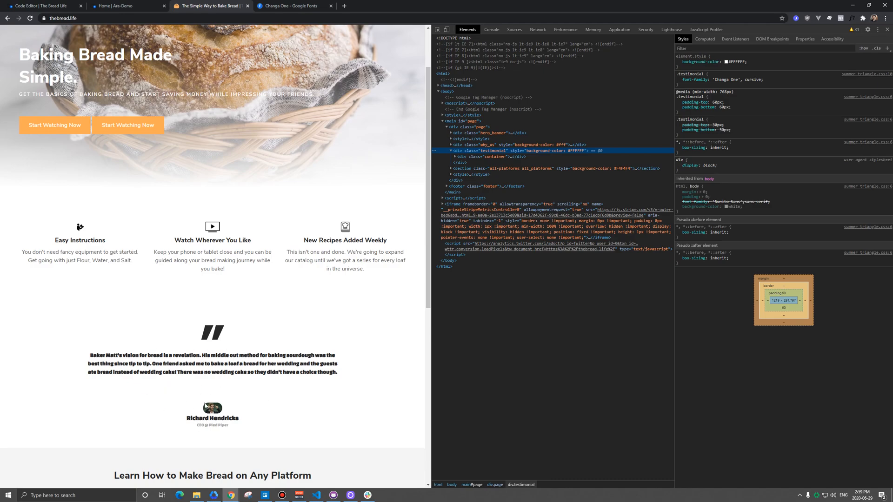
mouse_move(273, 372)
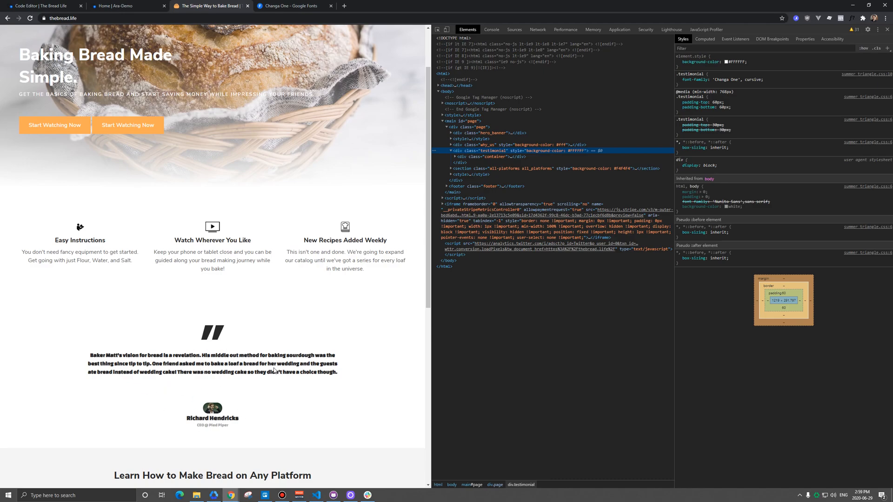
scroll("down", 3)
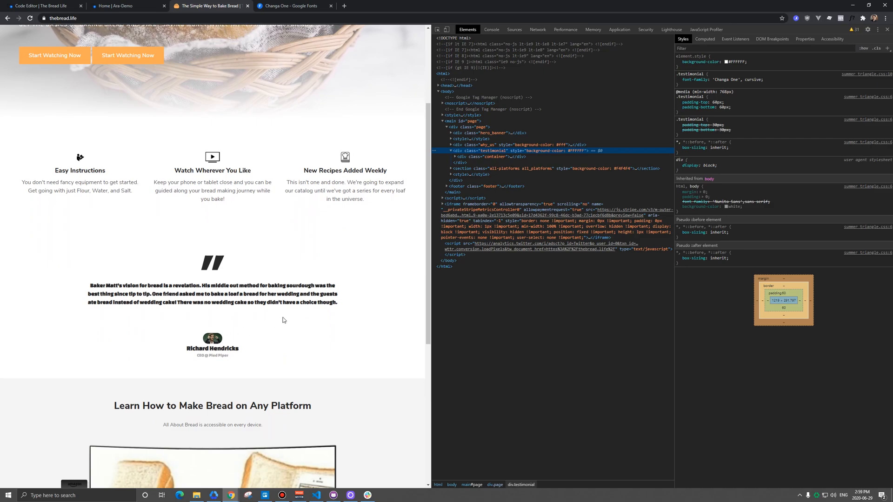
mouse_move(309, 318)
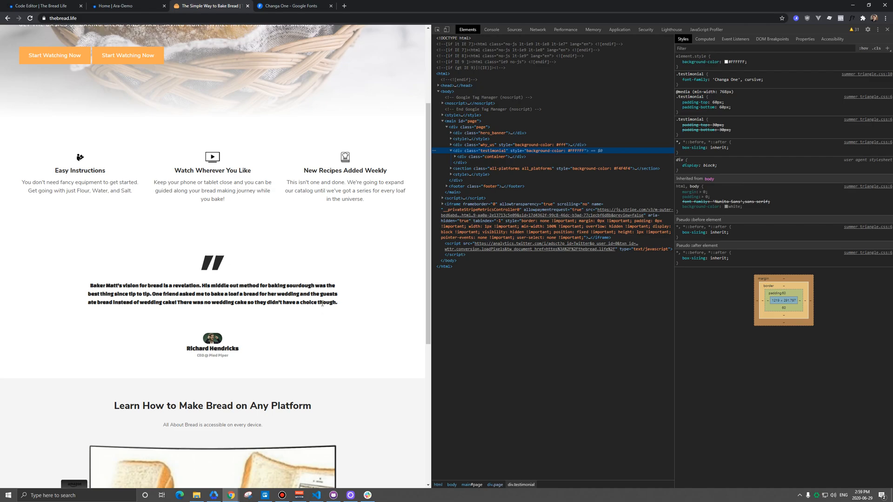
mouse_move(314, 307)
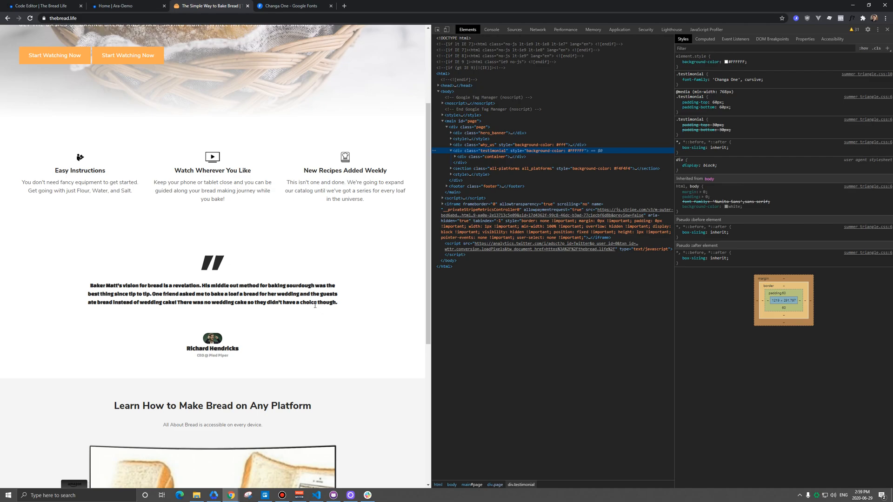
scroll("down", 3)
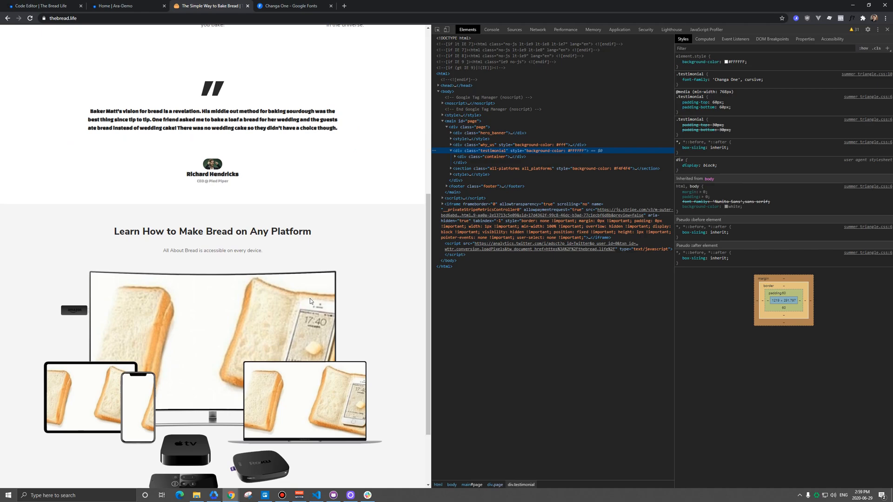
mouse_move(306, 294)
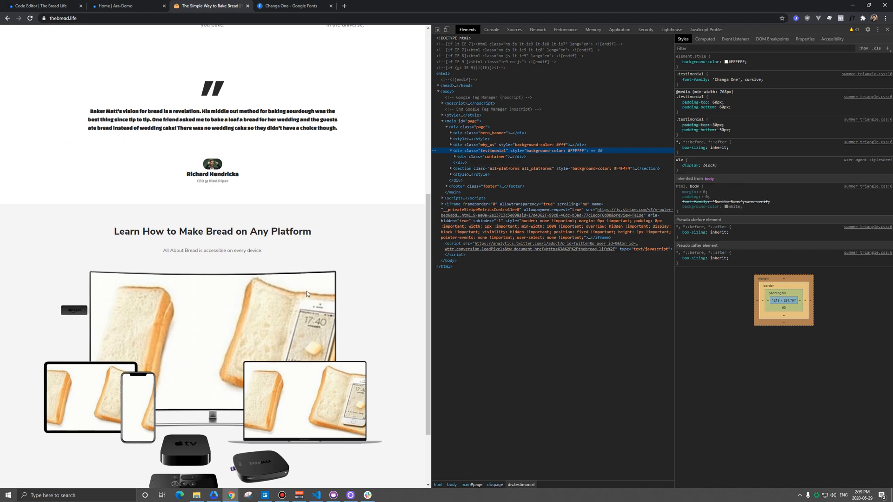